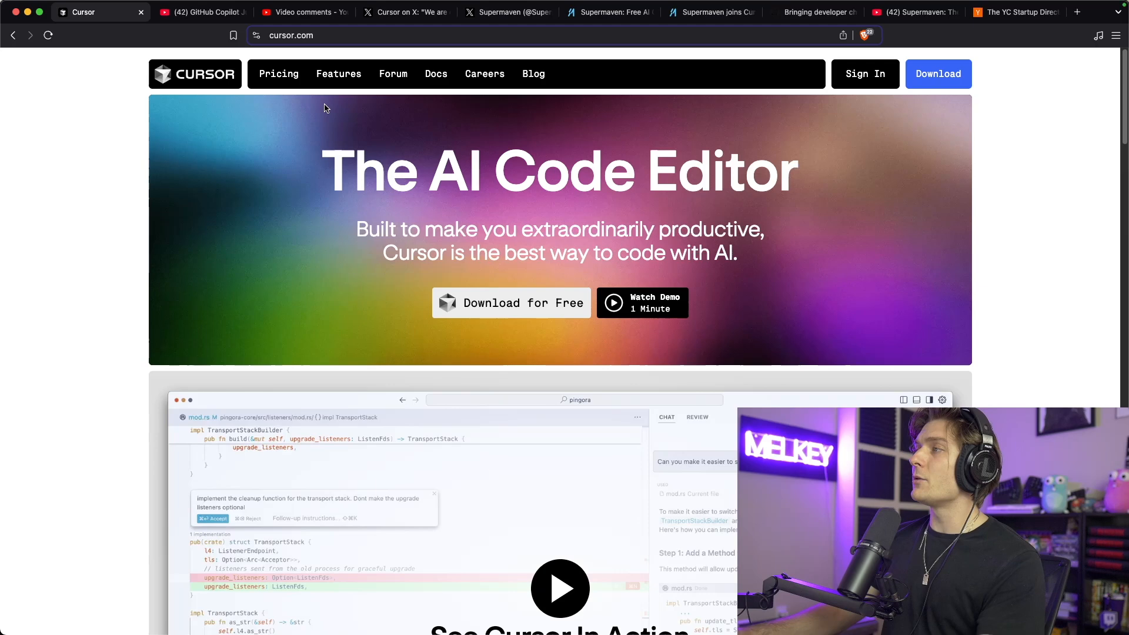
mouse_move(746, 162)
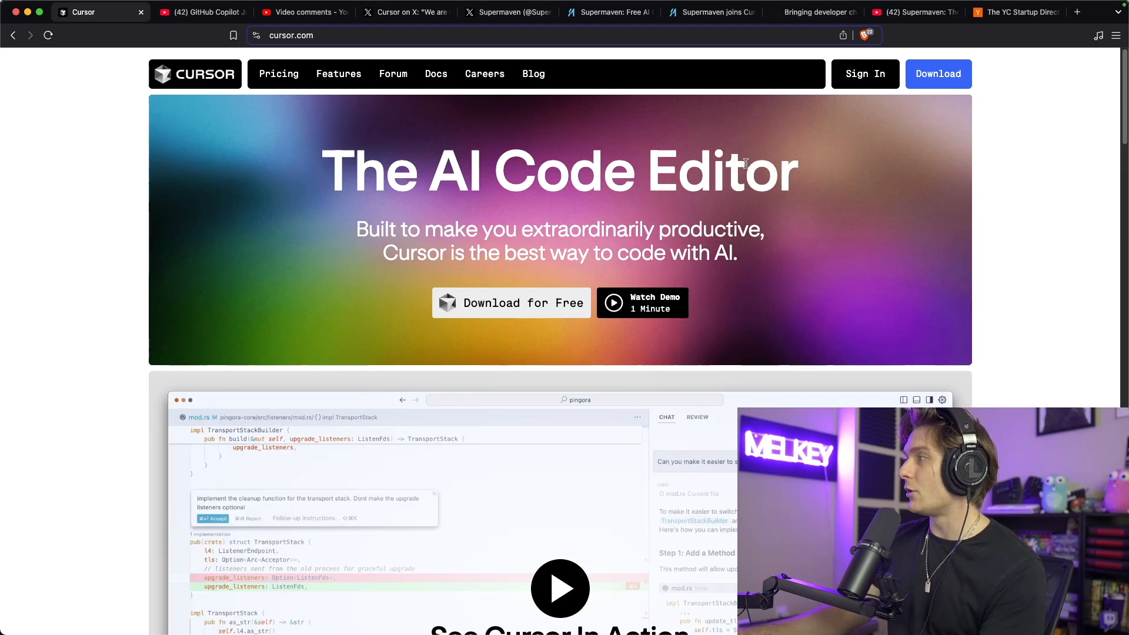
mouse_move(571, 233)
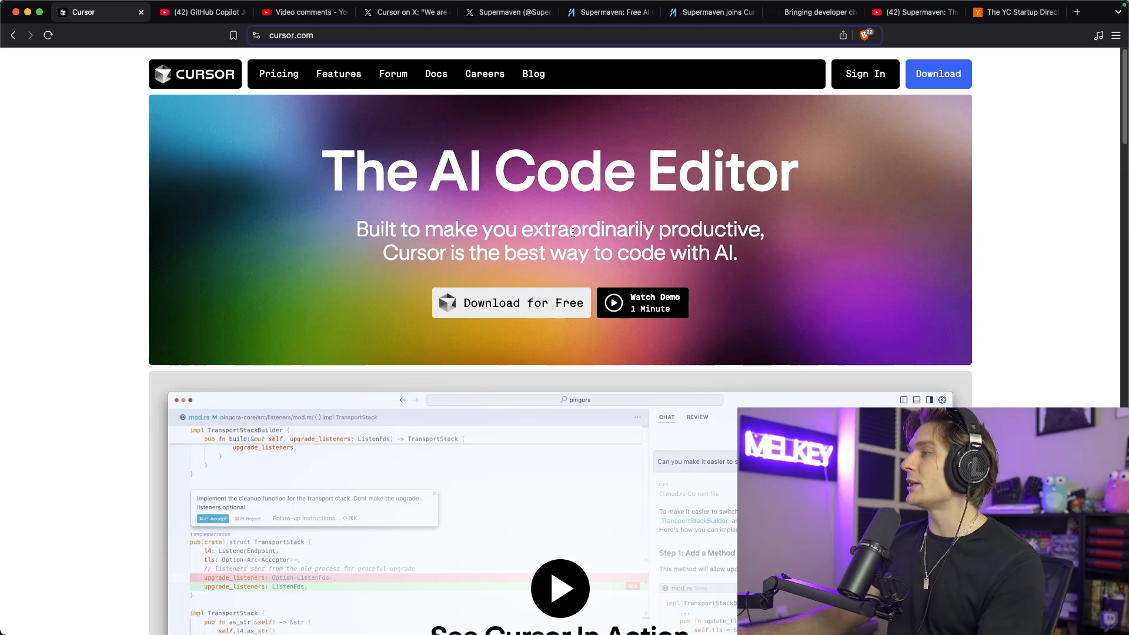
mouse_move(493, 258)
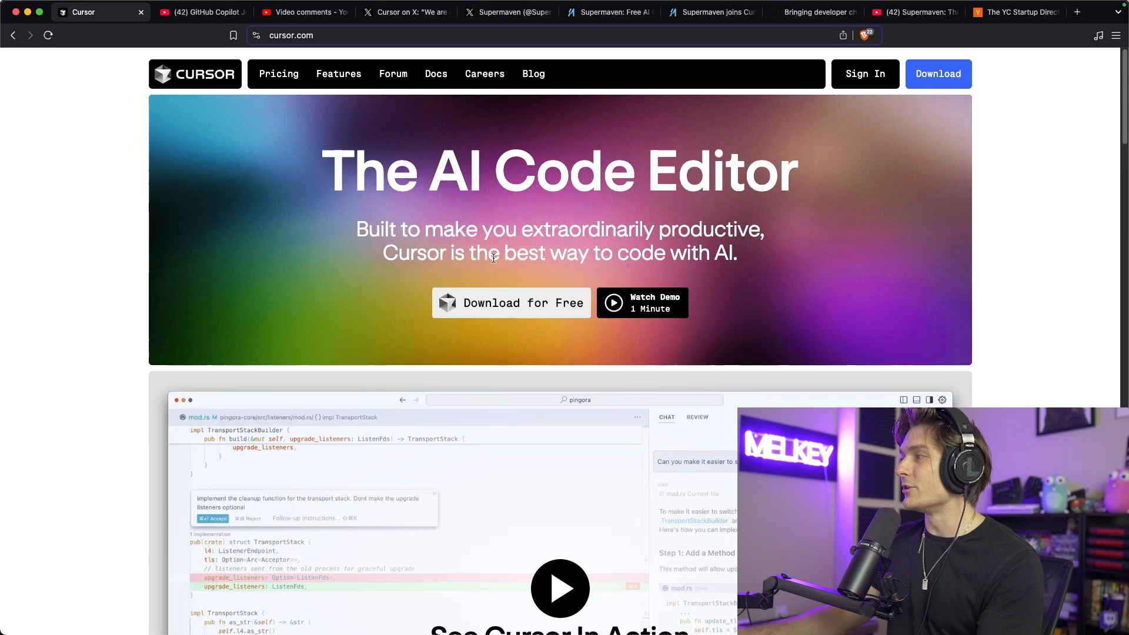
mouse_move(771, 250)
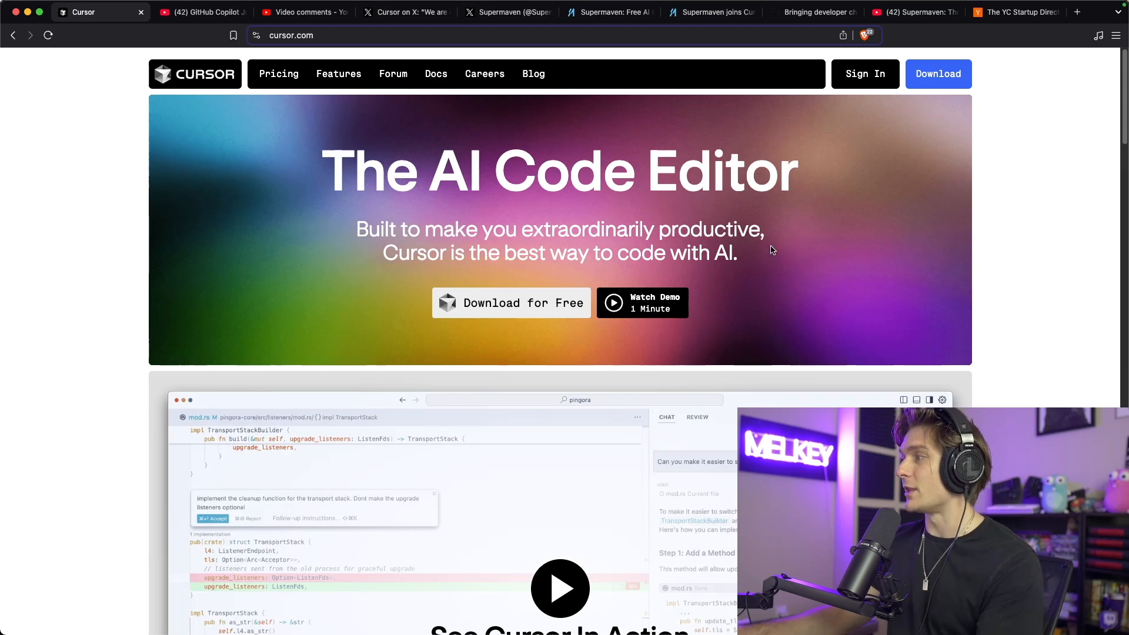
mouse_move(487, 217)
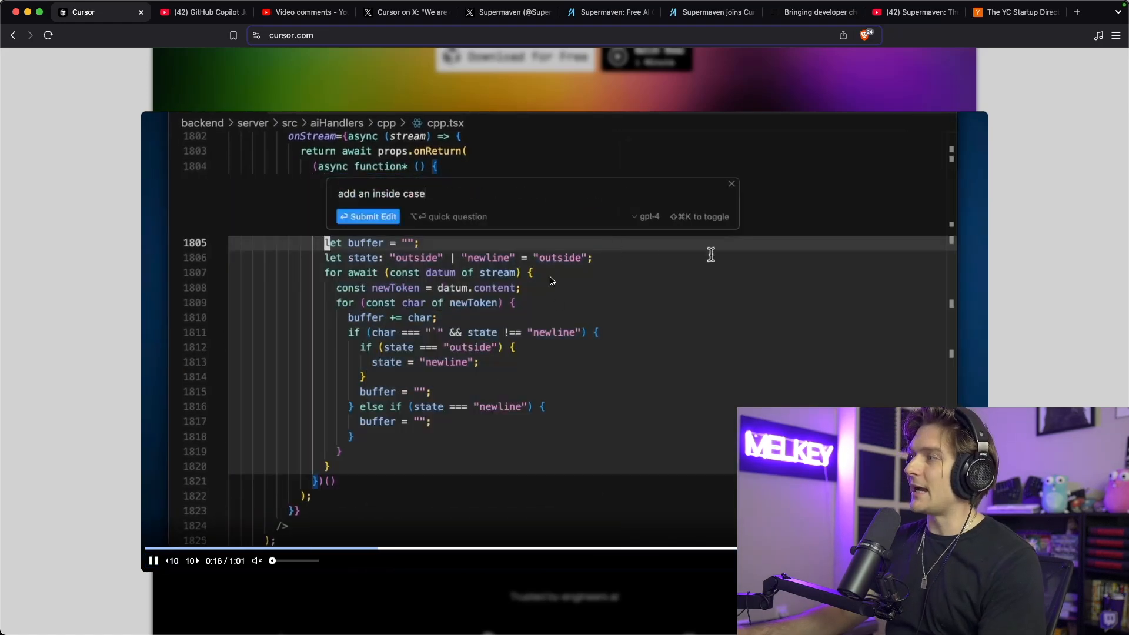
- Pause the Cursor demo video around 0:26, then switch to the GitHub Copilot YouTube video
click(367, 216)
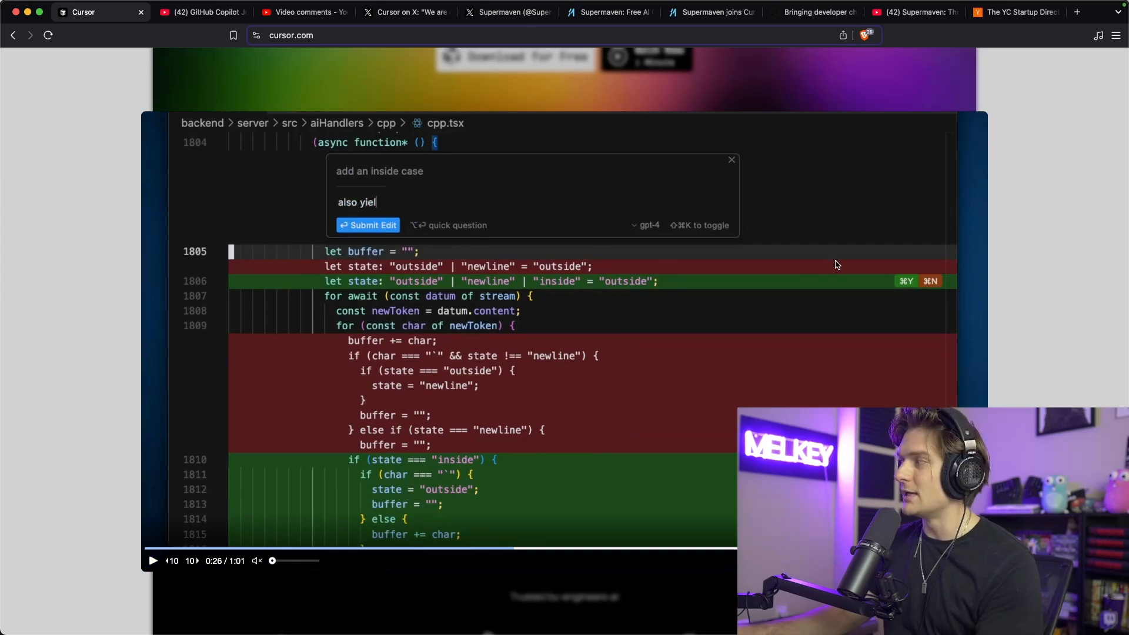
mouse_move(879, 288)
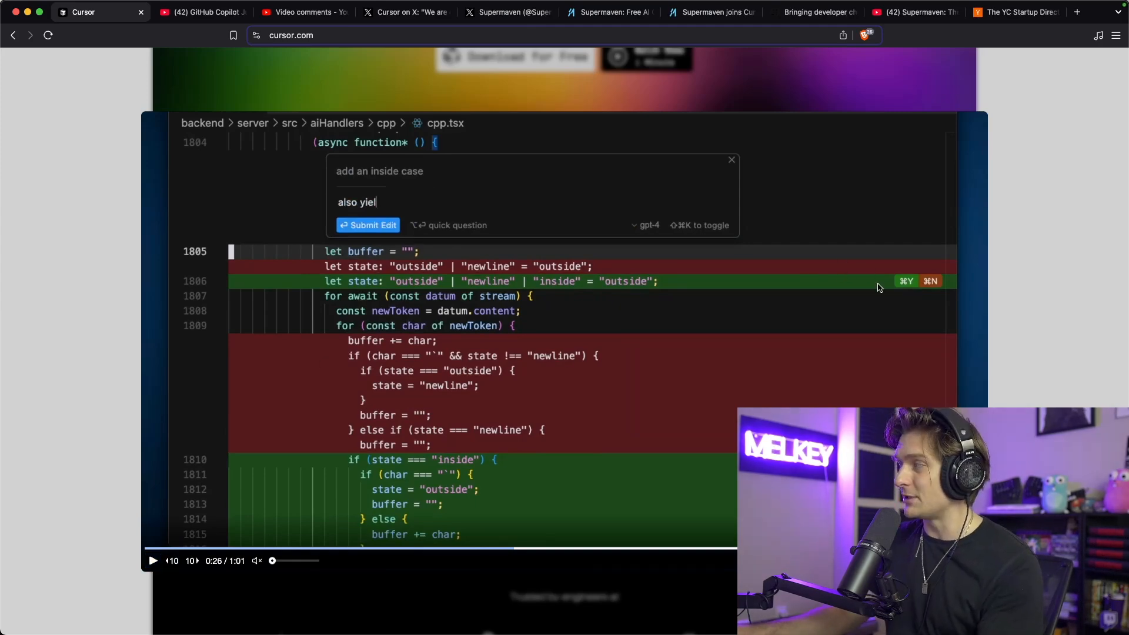
click(202, 12)
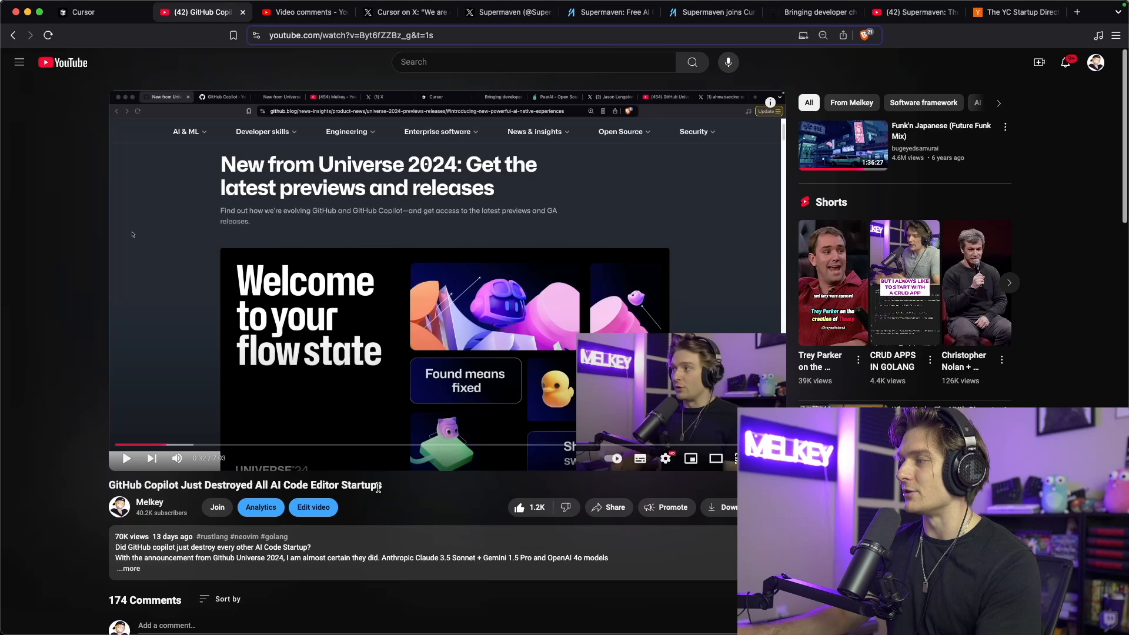
- Open the 'Bringing developer choice to Copilot' blog post and clear the headline highlight
click(812, 12)
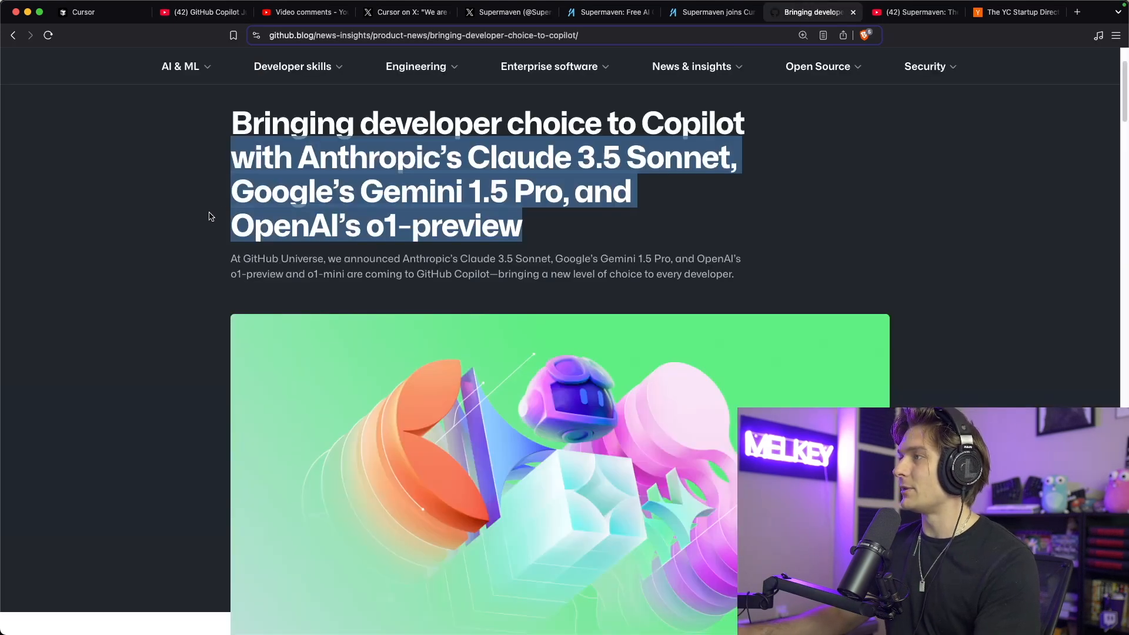
scroll(up, 3)
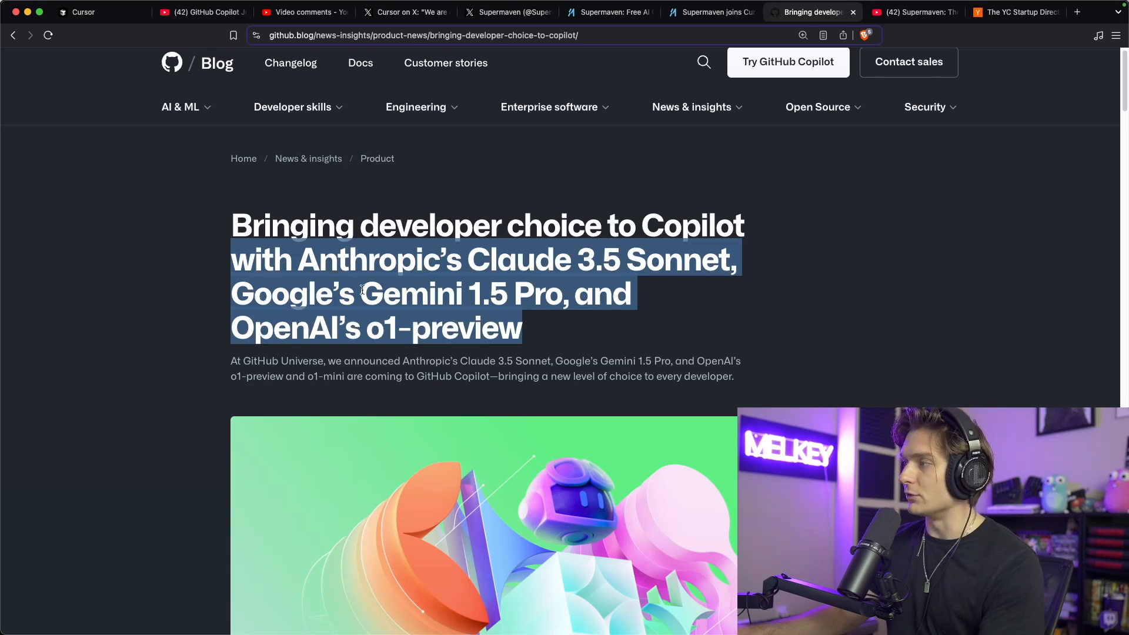
scroll(down, 3)
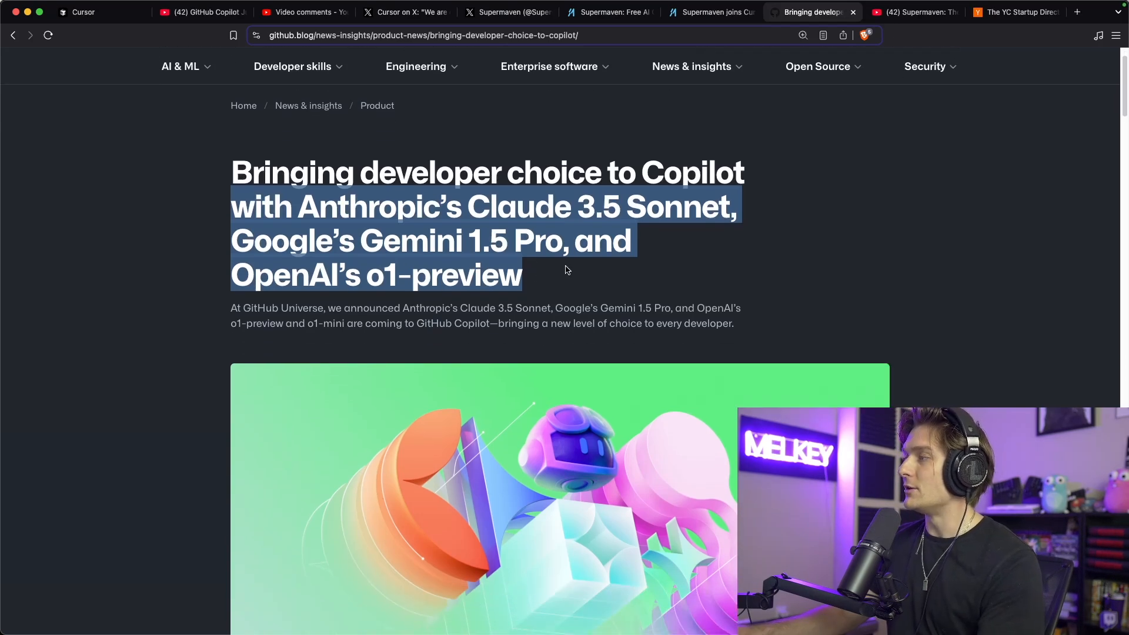
click(382, 198)
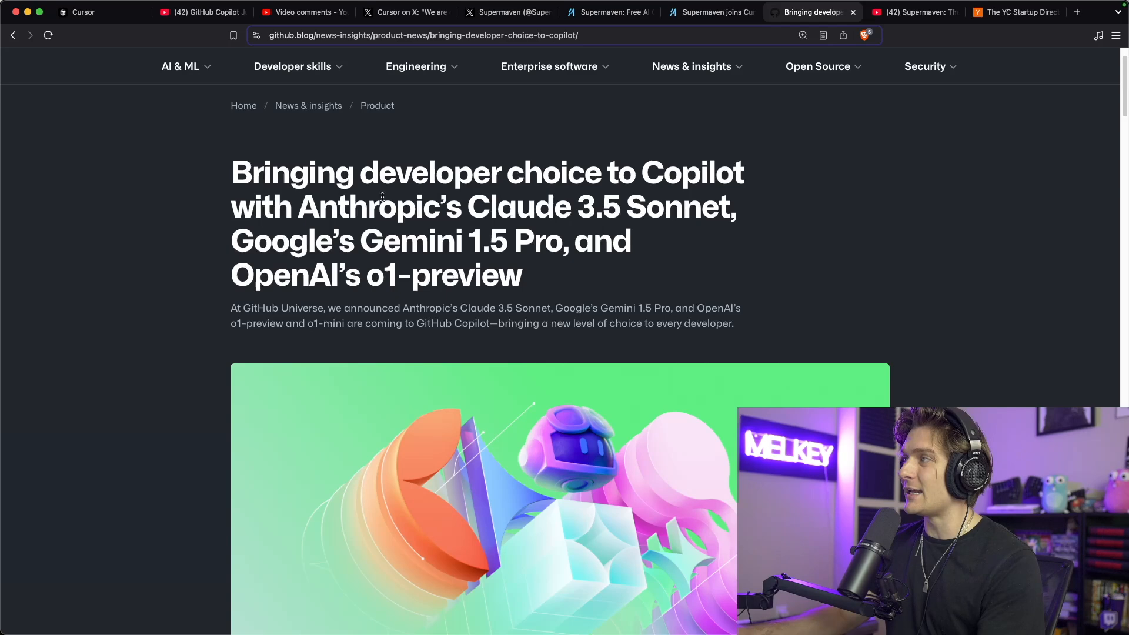
mouse_move(392, 241)
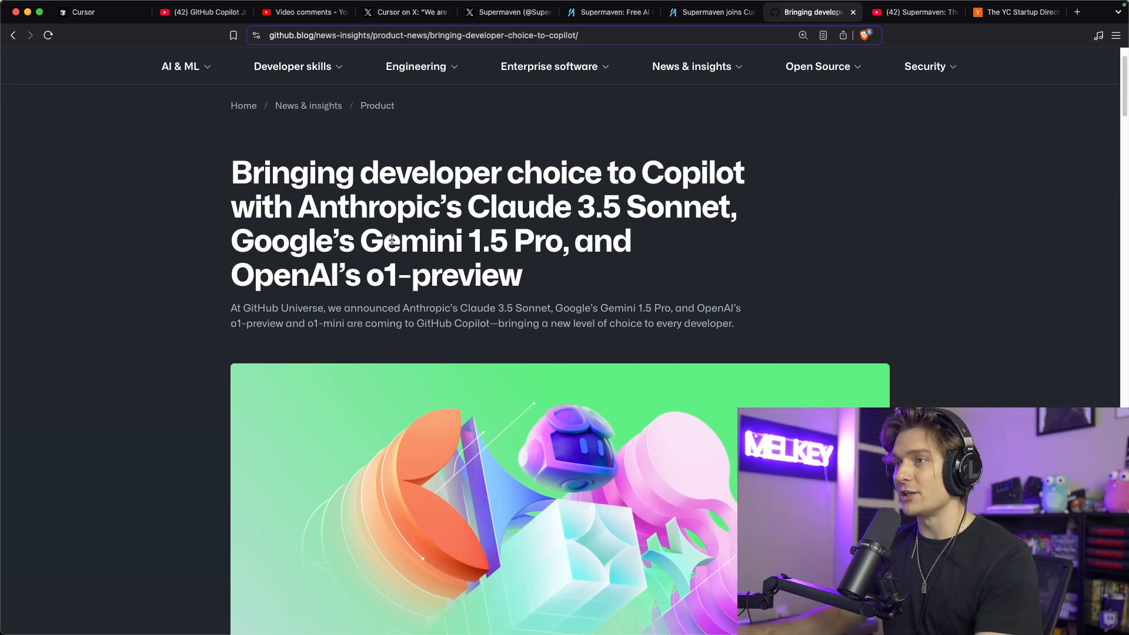
- Switch to the YouTube Studio 'Video comments' tab and search the page for 'curso'
click(303, 13)
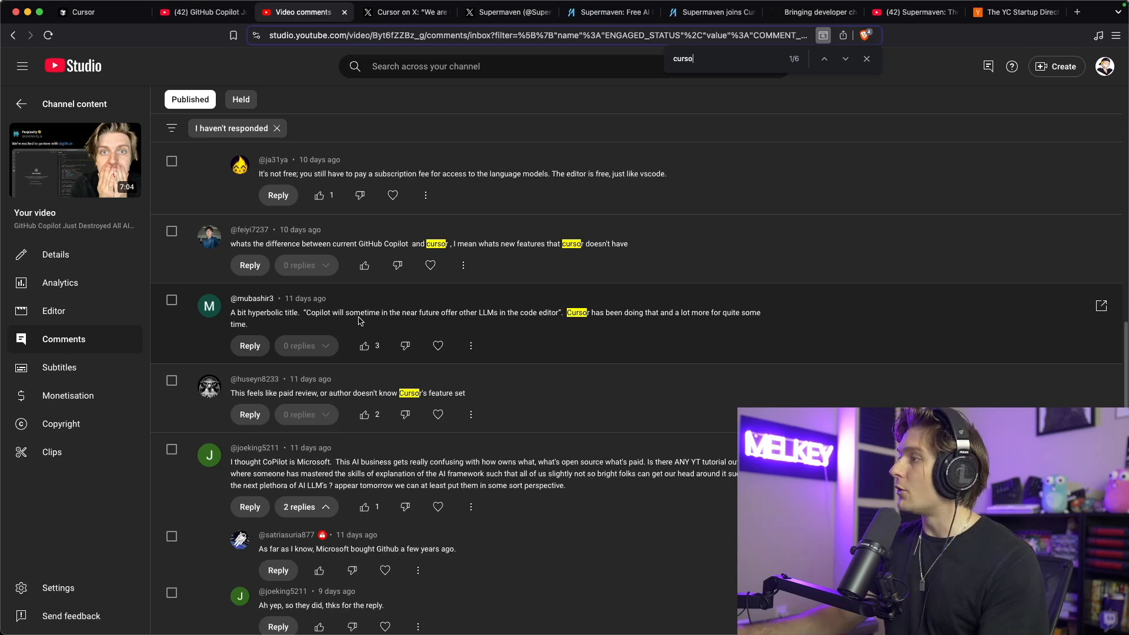
mouse_move(455, 319)
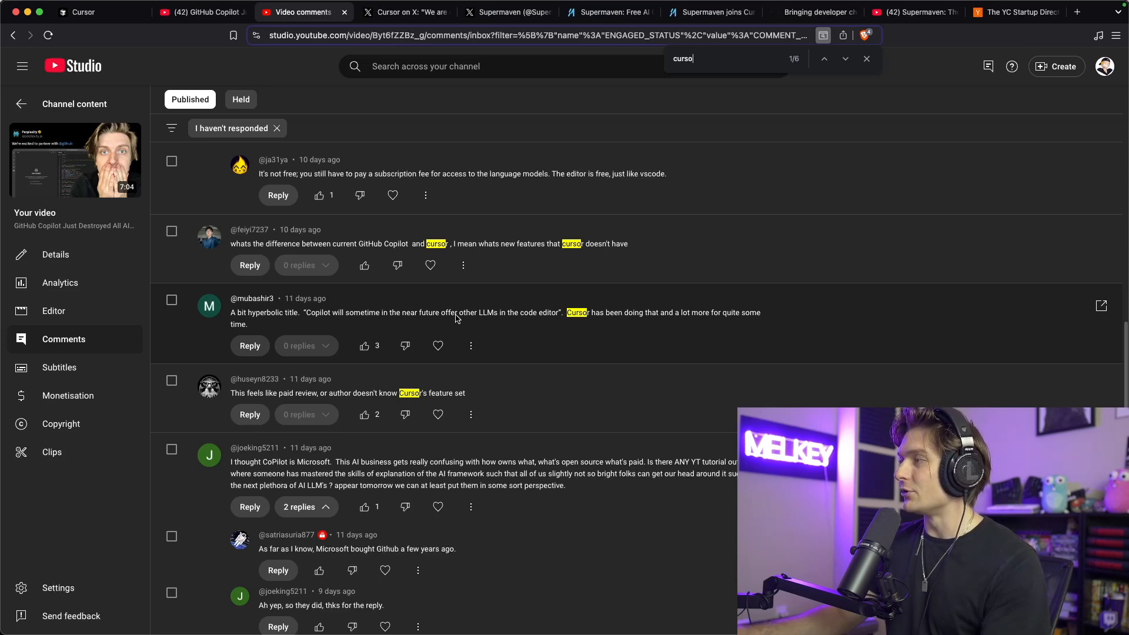
mouse_move(532, 322)
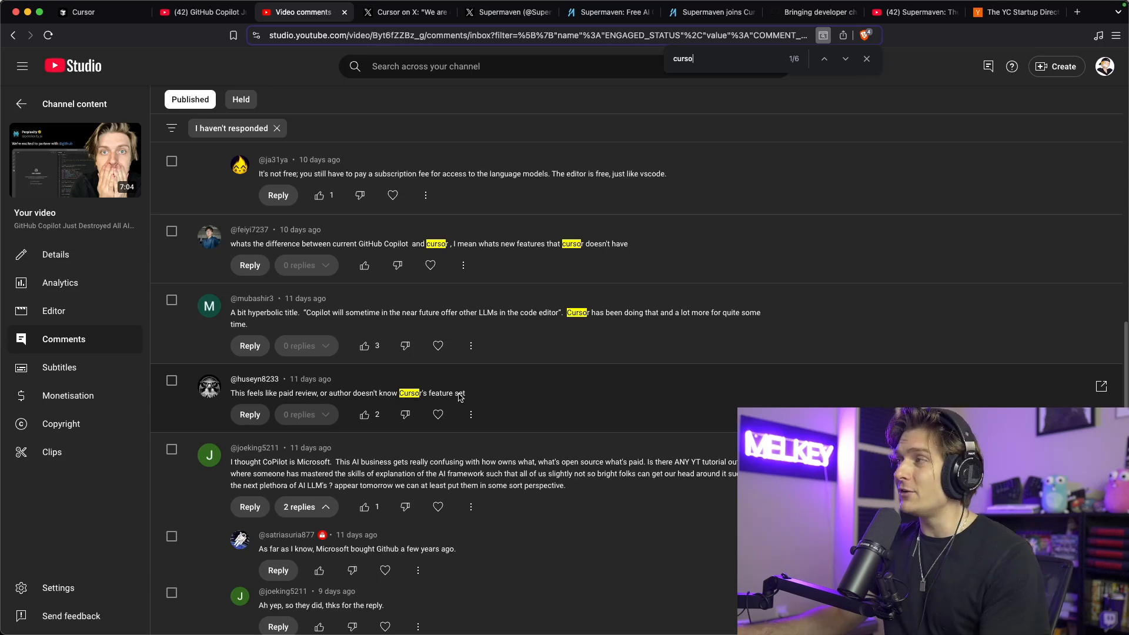
mouse_move(424, 360)
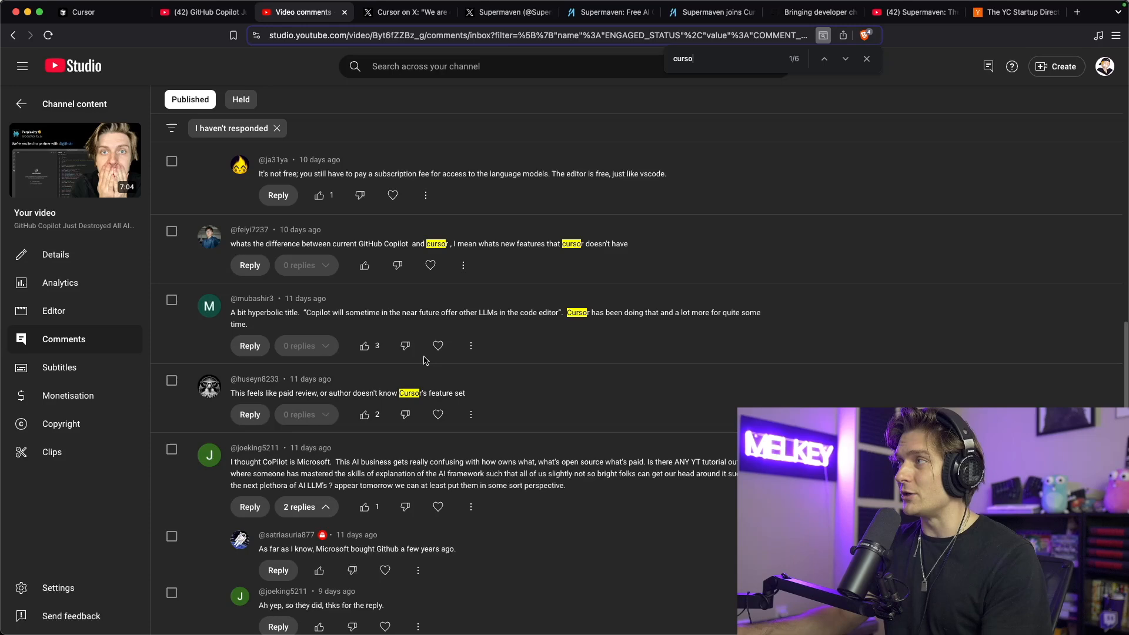
- Review Cursor's X post about Supermaven joining, then open Supermaven's homepage
click(404, 12)
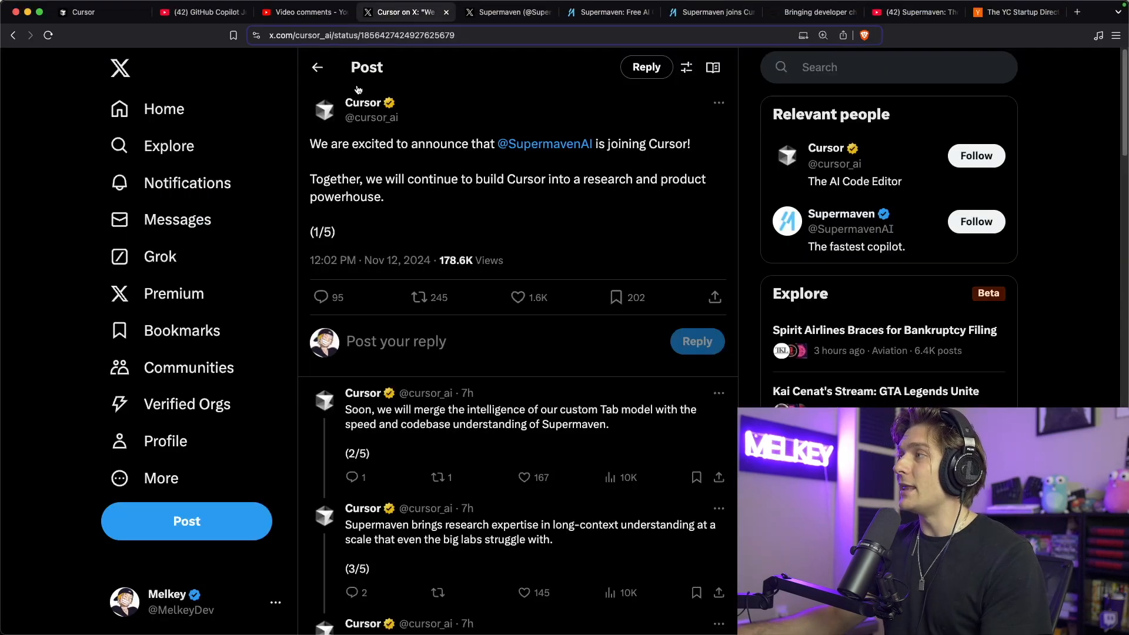
mouse_move(495, 165)
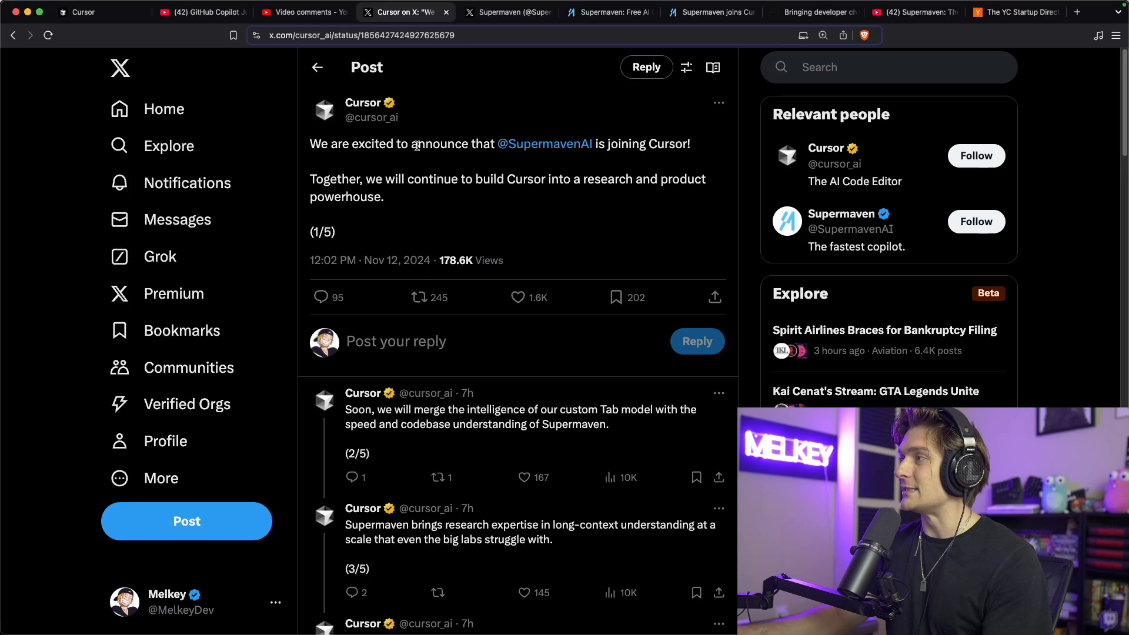
mouse_move(544, 144)
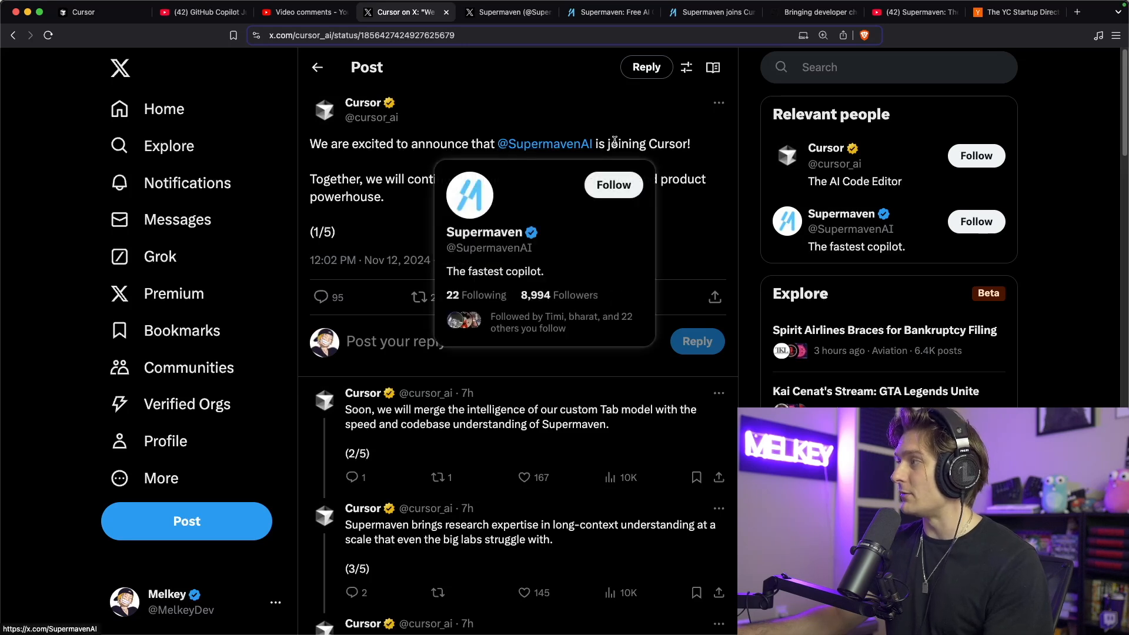
mouse_move(411, 200)
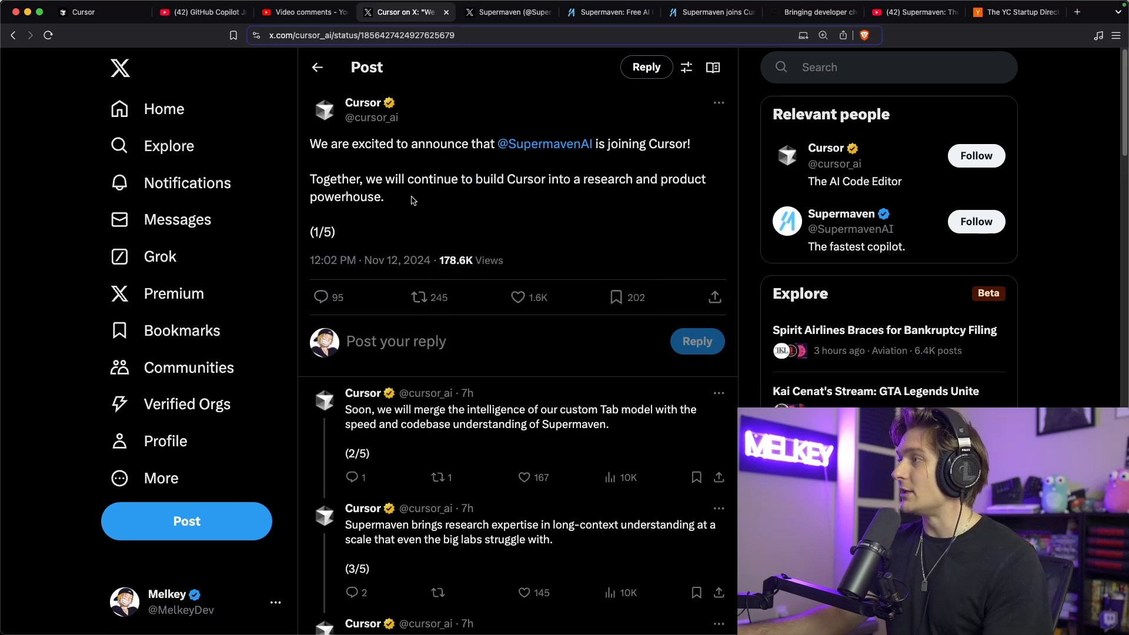
mouse_move(623, 181)
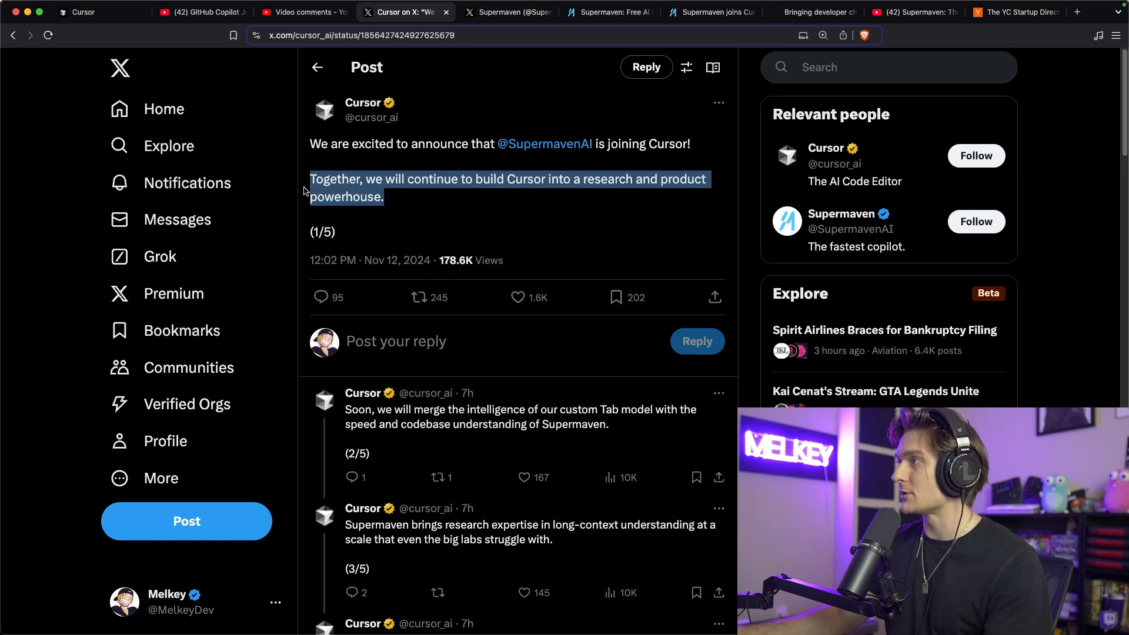
click(608, 12)
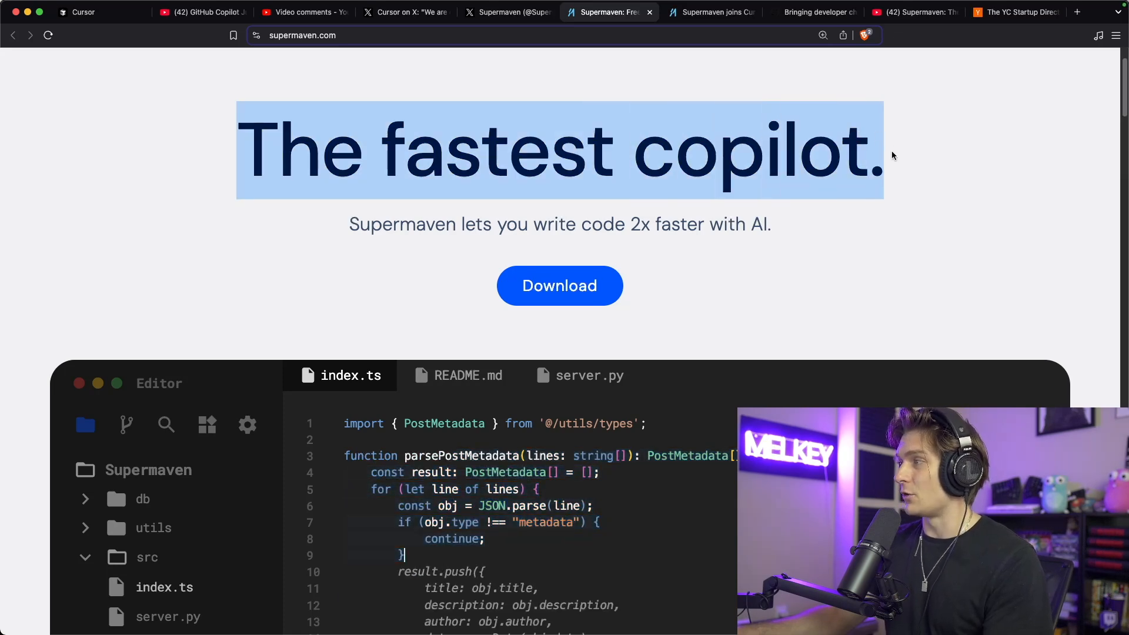
- Scroll to Supermaven's editor demo and view the index.ts and server.py examples
click(590, 375)
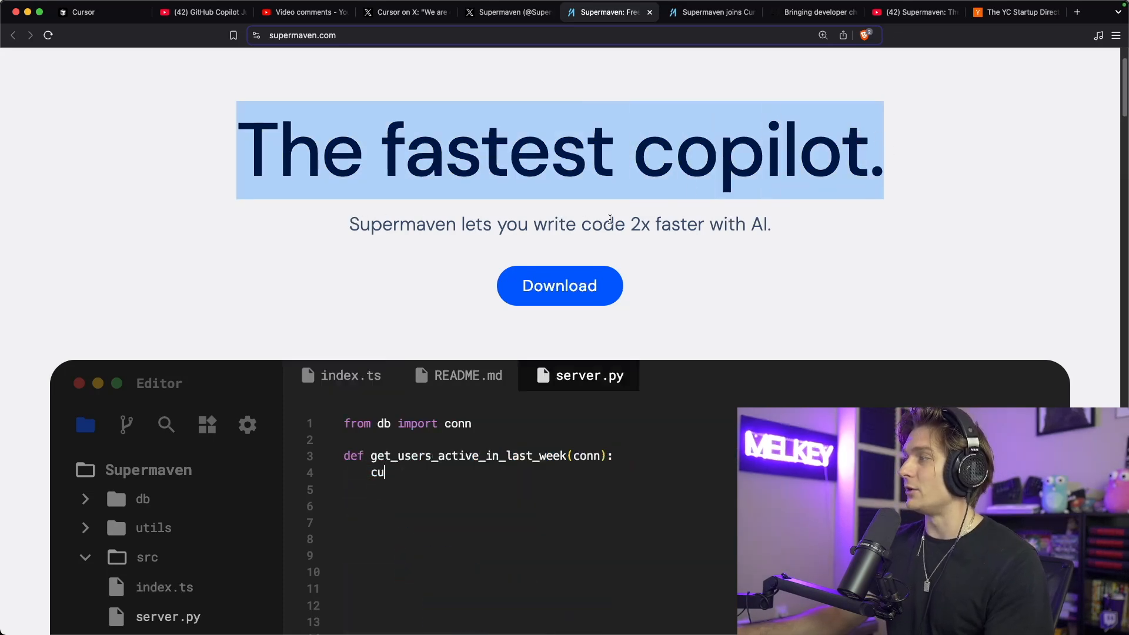
scroll(down, 3)
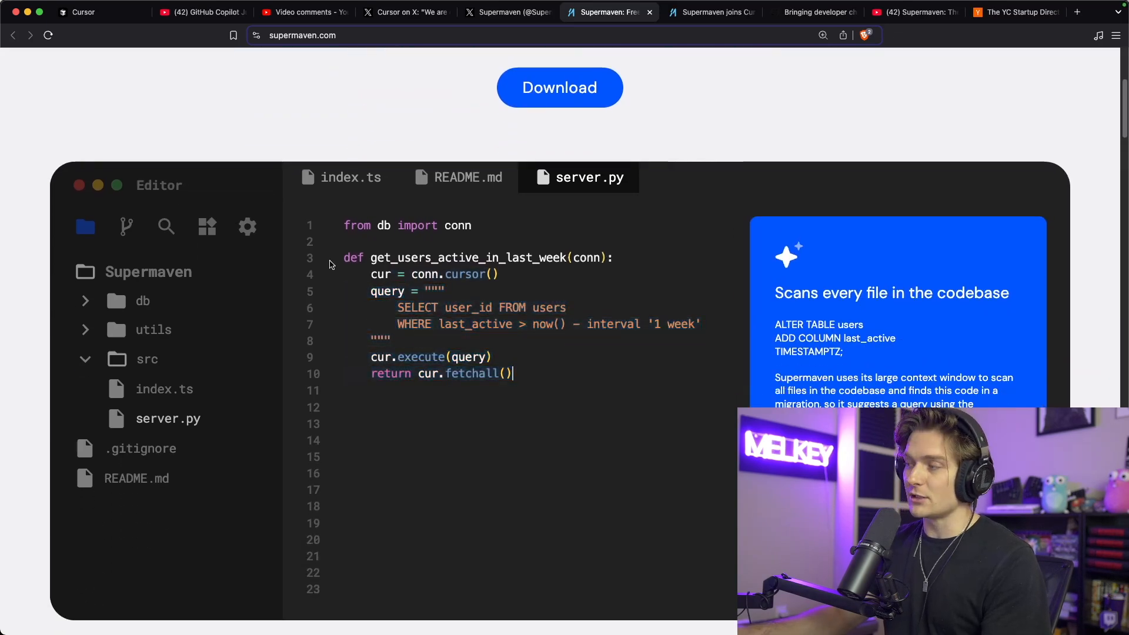
click(351, 177)
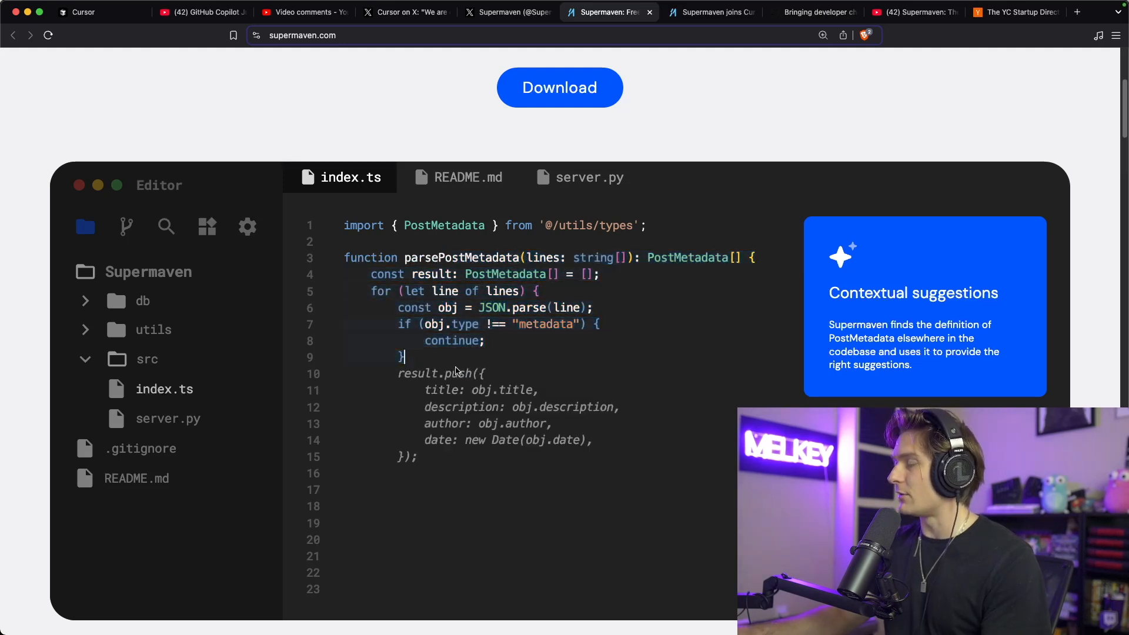
click(578, 177)
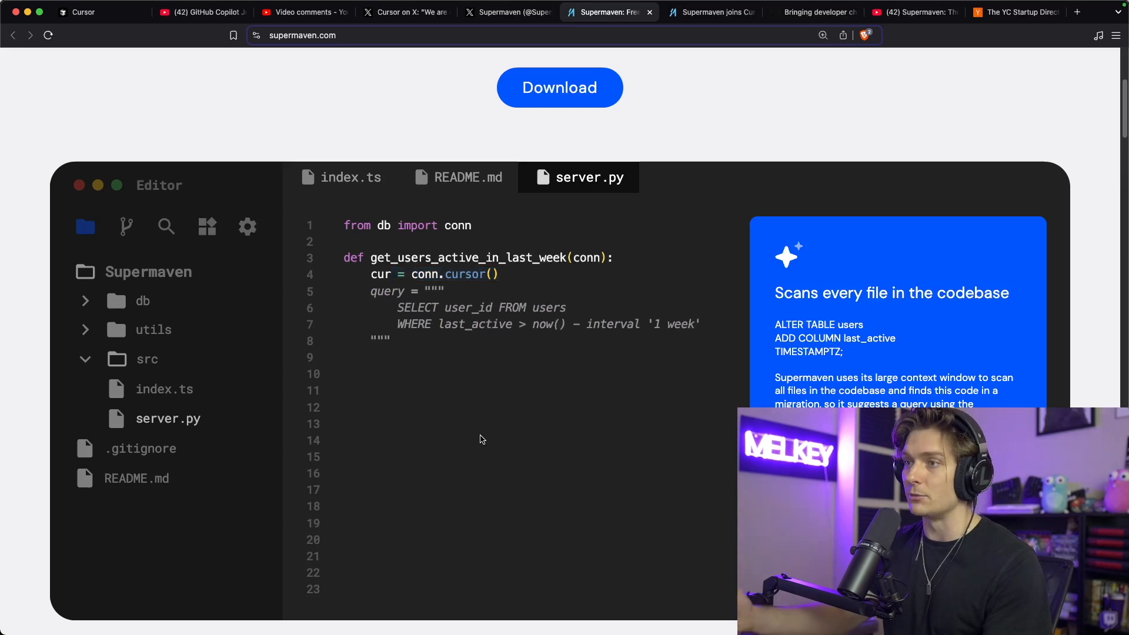
- Switch to the Supermaven YouTube video and pause it at 0:11 on the latency table
click(914, 12)
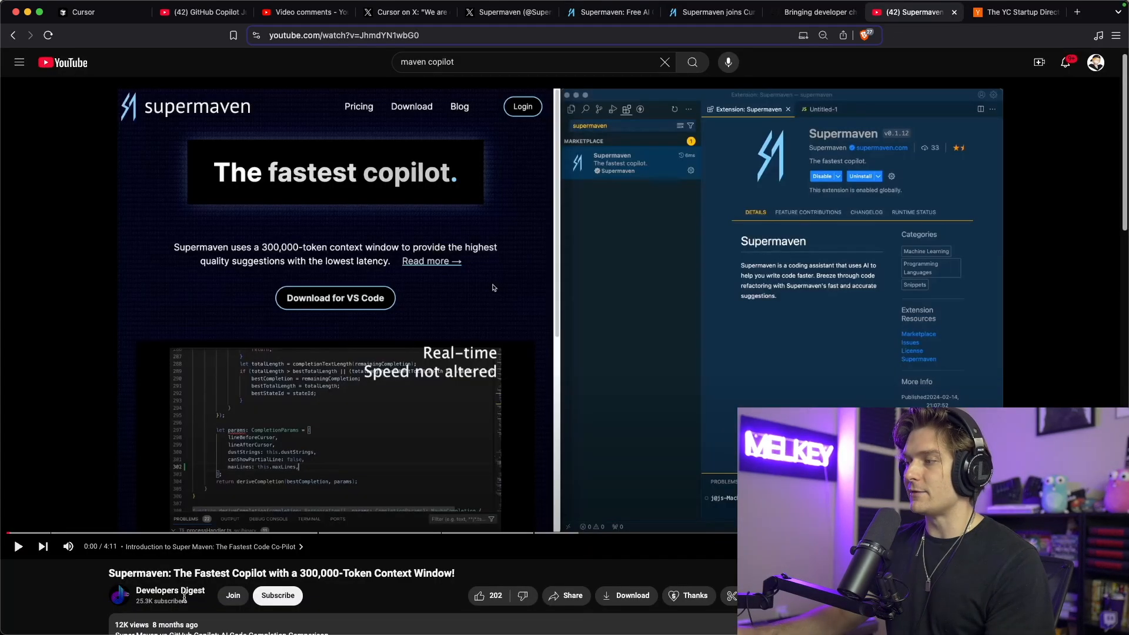
mouse_move(315, 212)
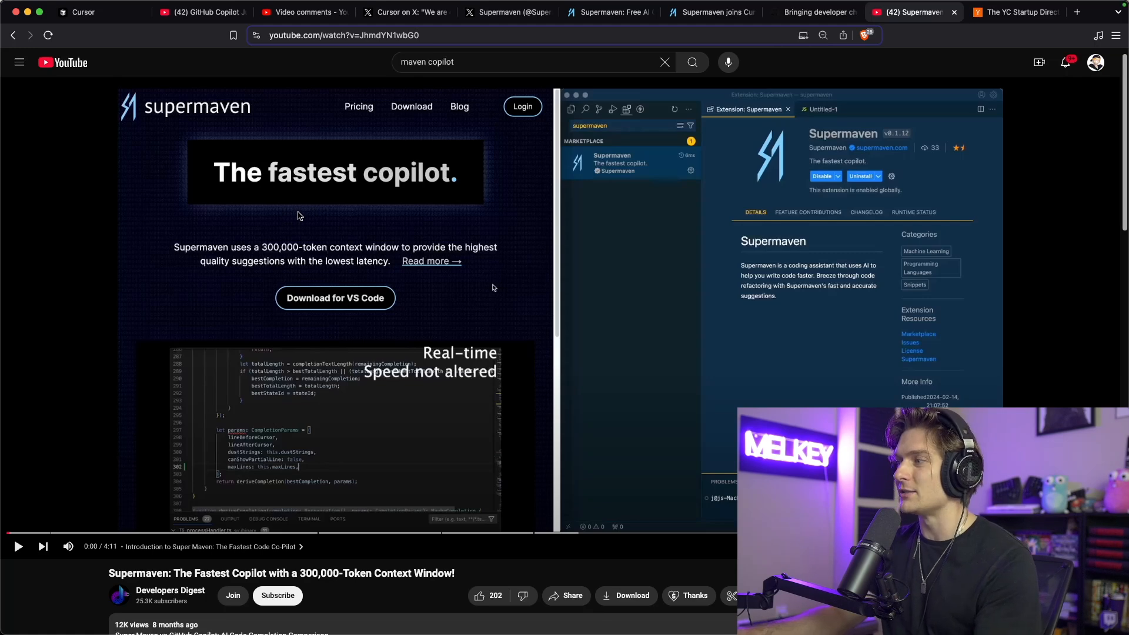
mouse_move(42, 546)
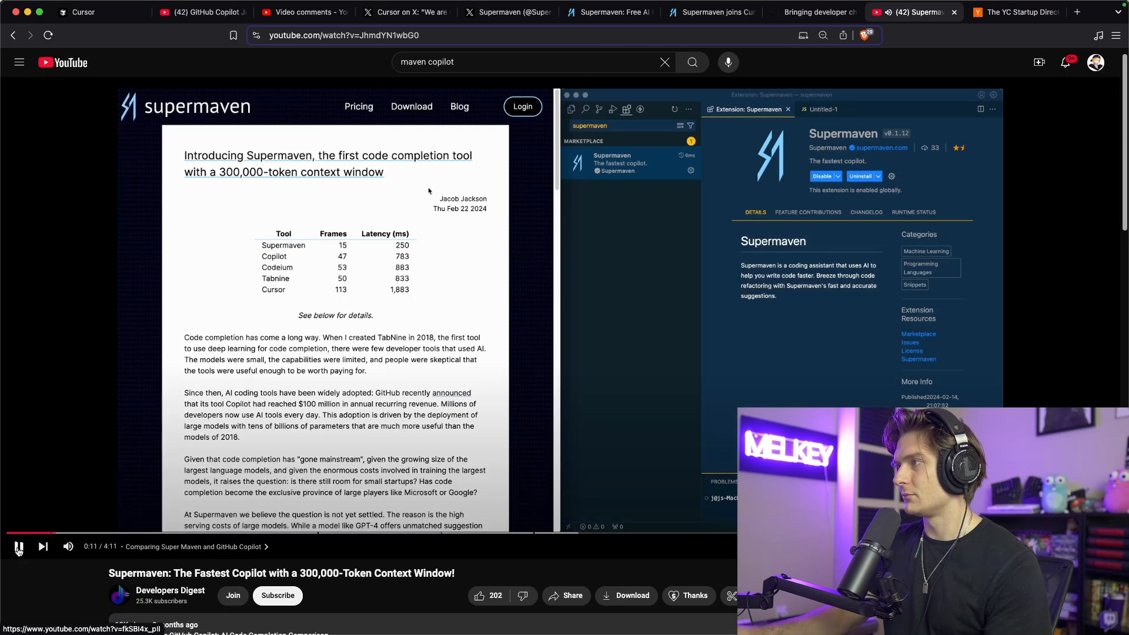
click(18, 546)
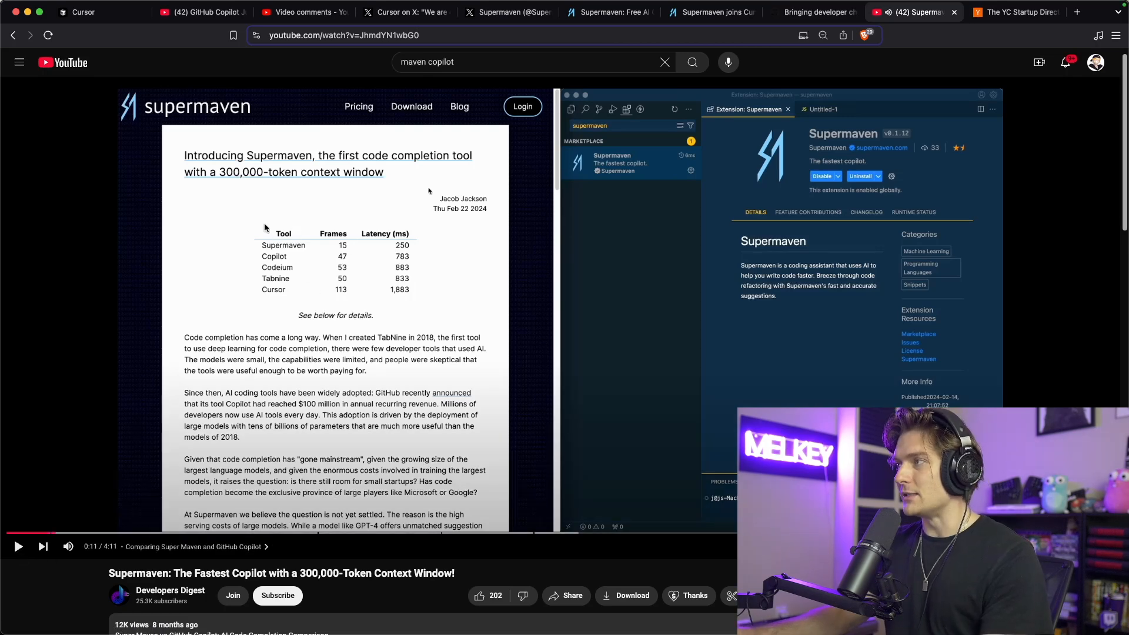
mouse_move(298, 254)
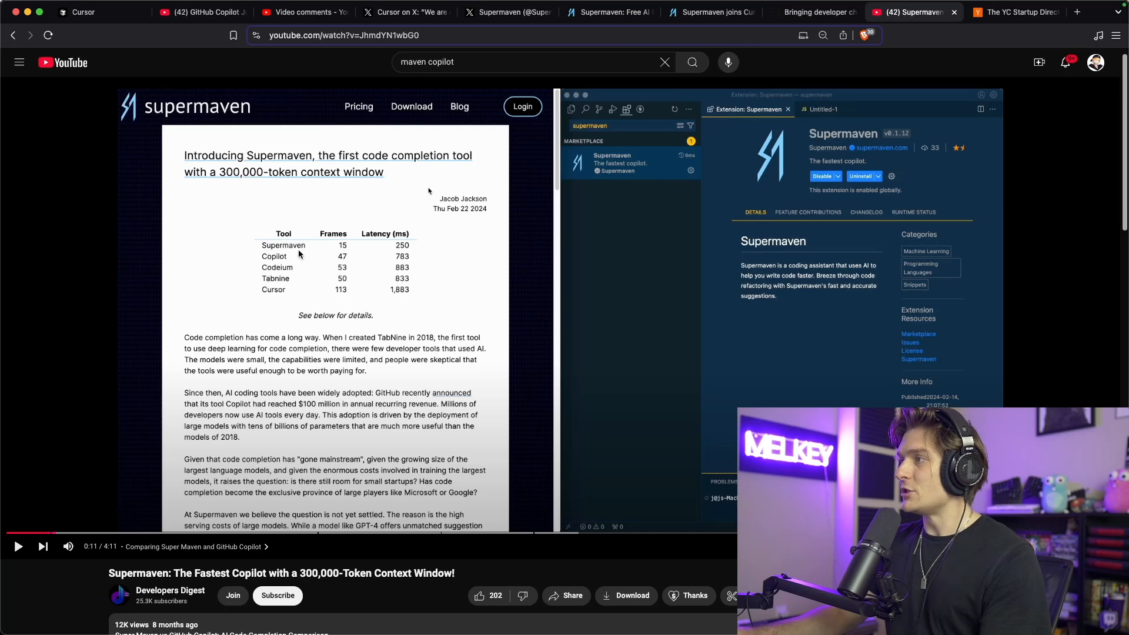
mouse_move(280, 298)
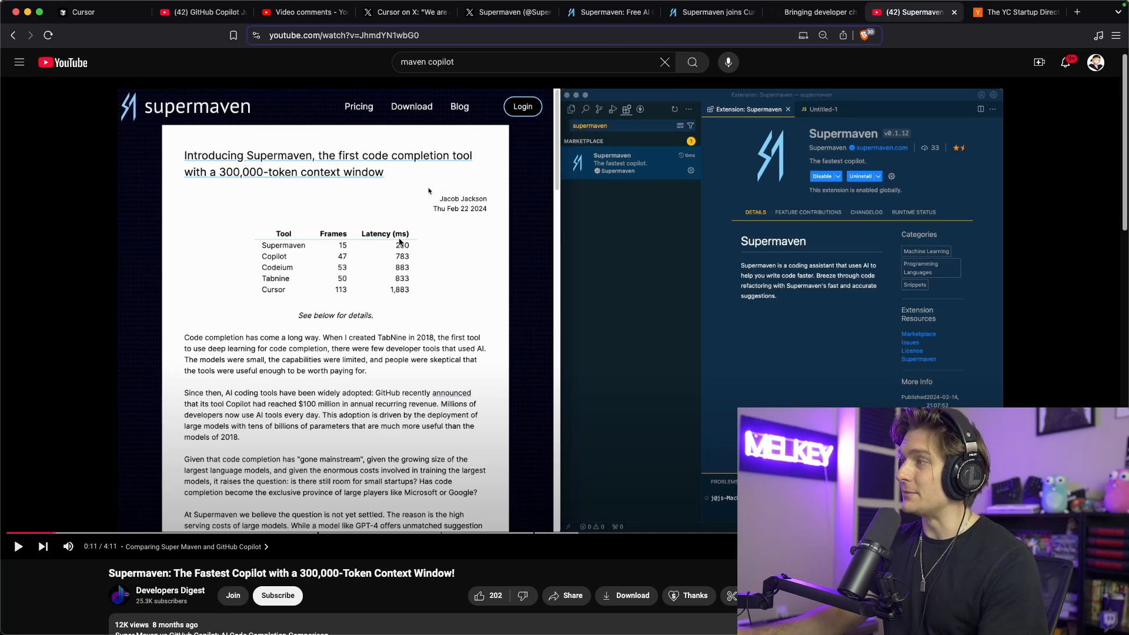
mouse_move(385, 281)
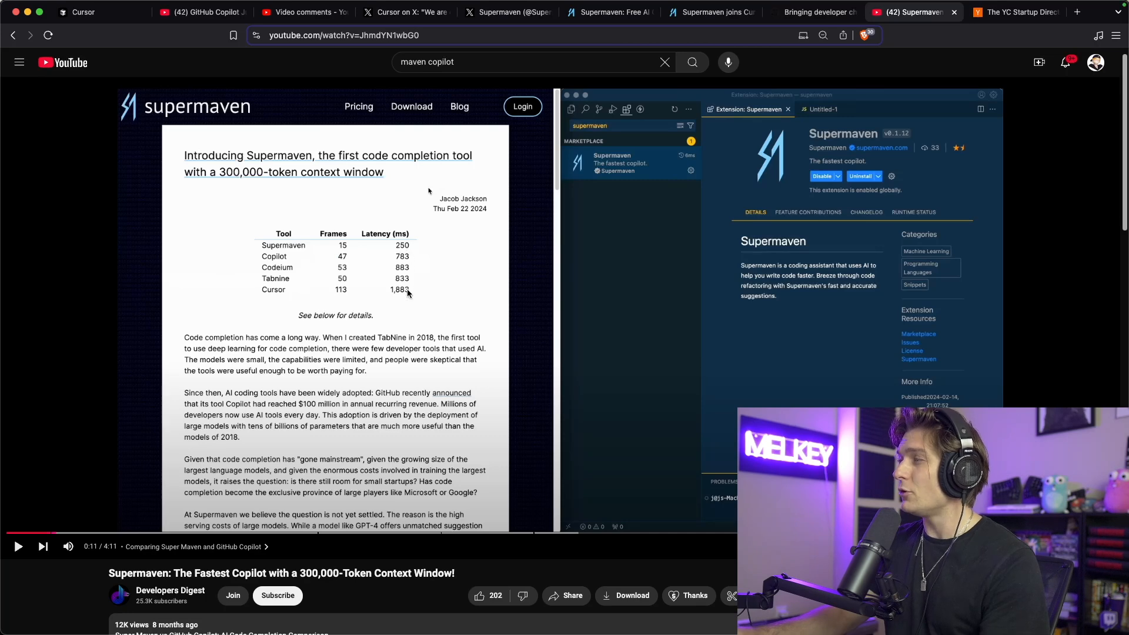
mouse_move(293, 256)
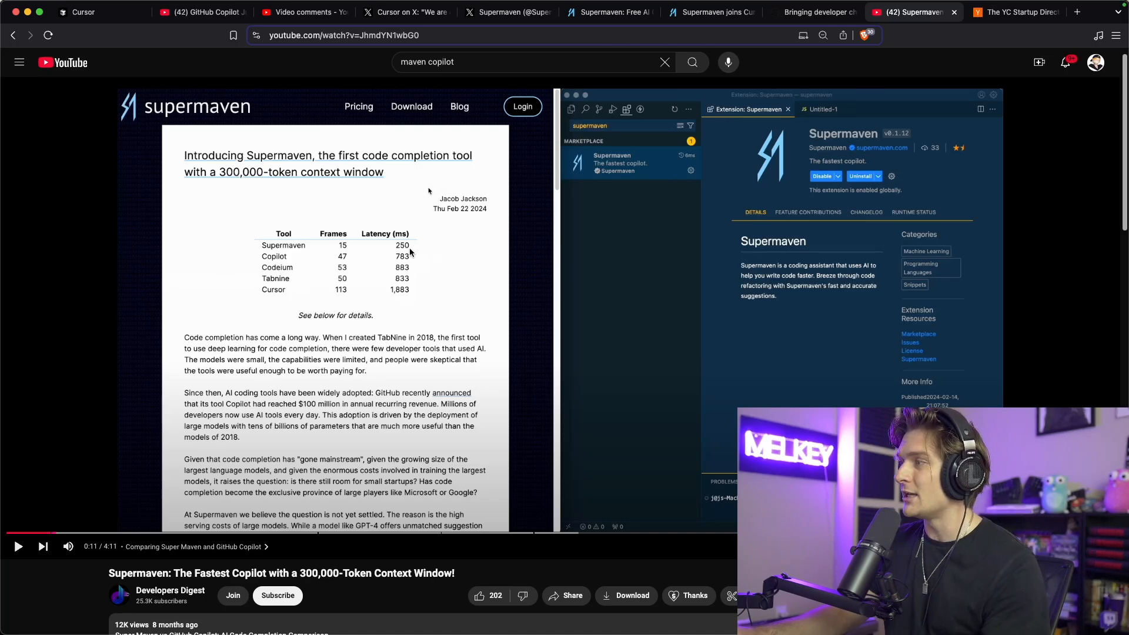
mouse_move(294, 292)
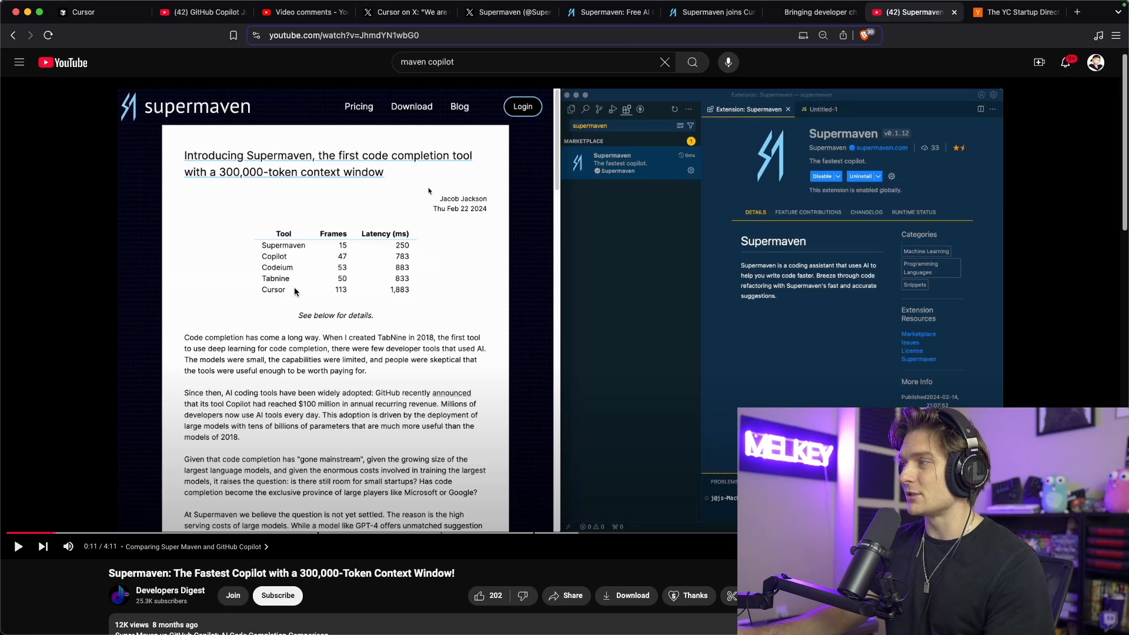
mouse_move(403, 296)
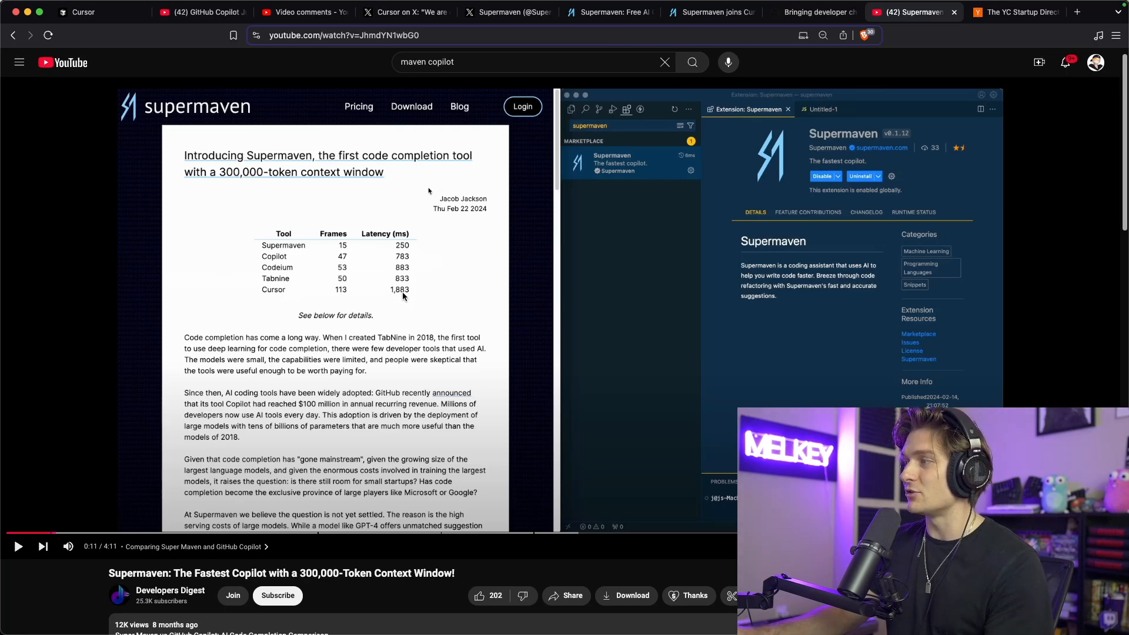
mouse_move(488, 250)
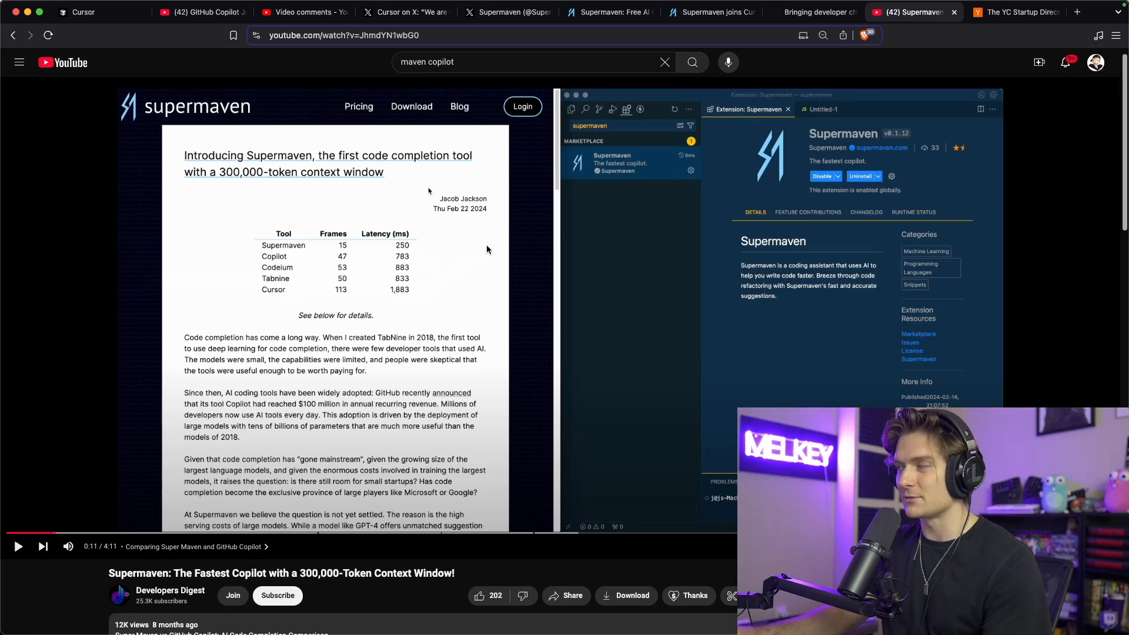
- Switch to the 'Supermaven joins Cursor' post and scroll through its custom-editor explanation
click(709, 12)
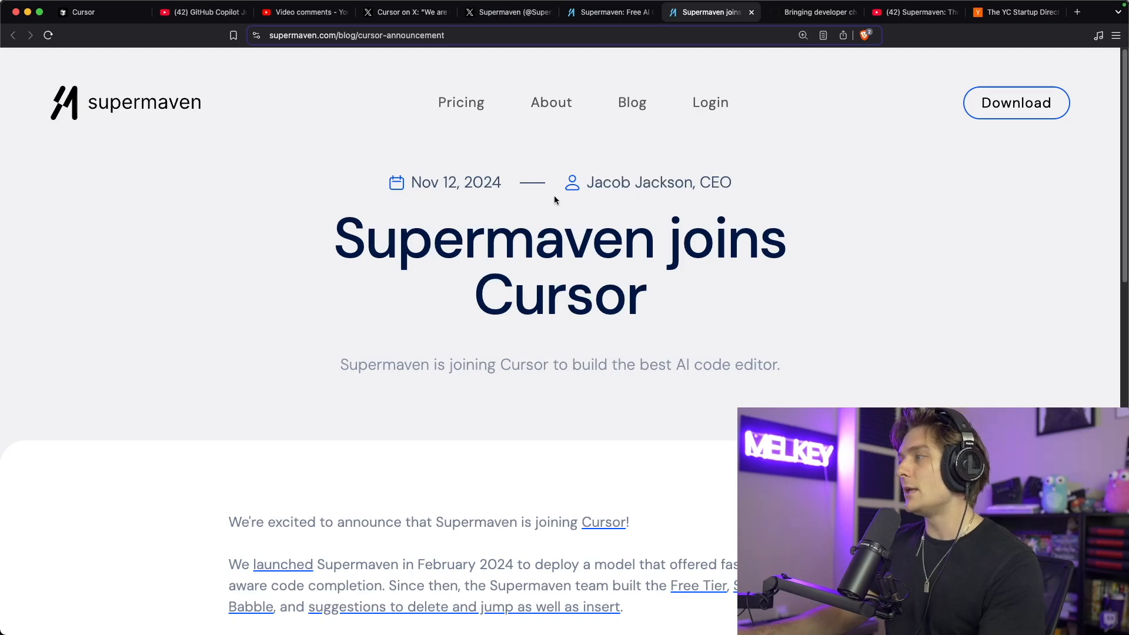
scroll(down, 3)
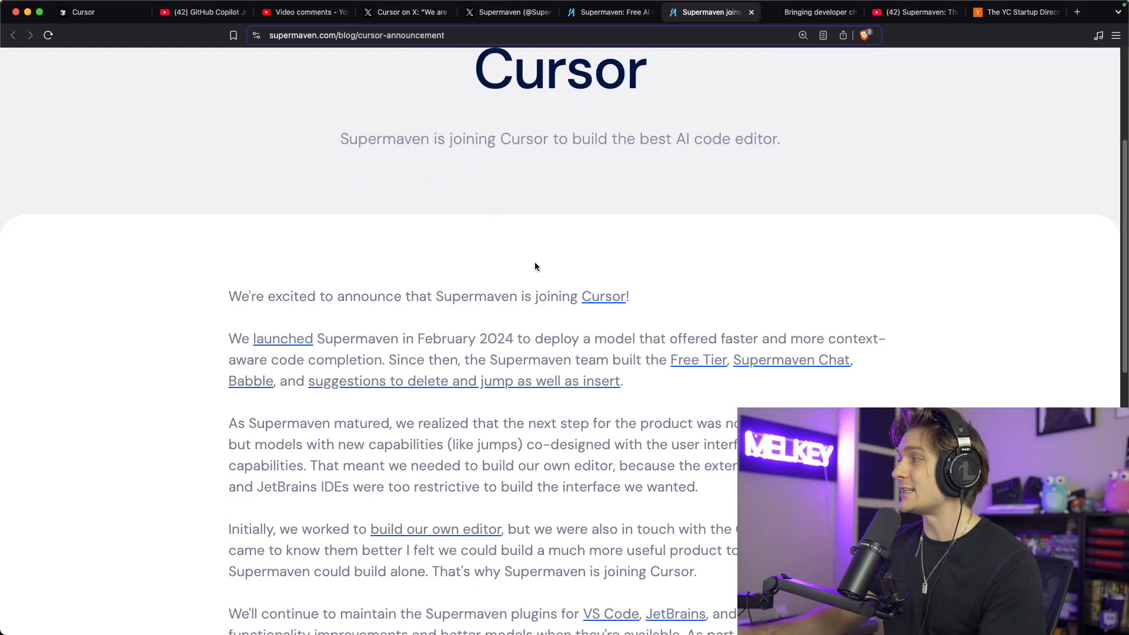
scroll(down, 3)
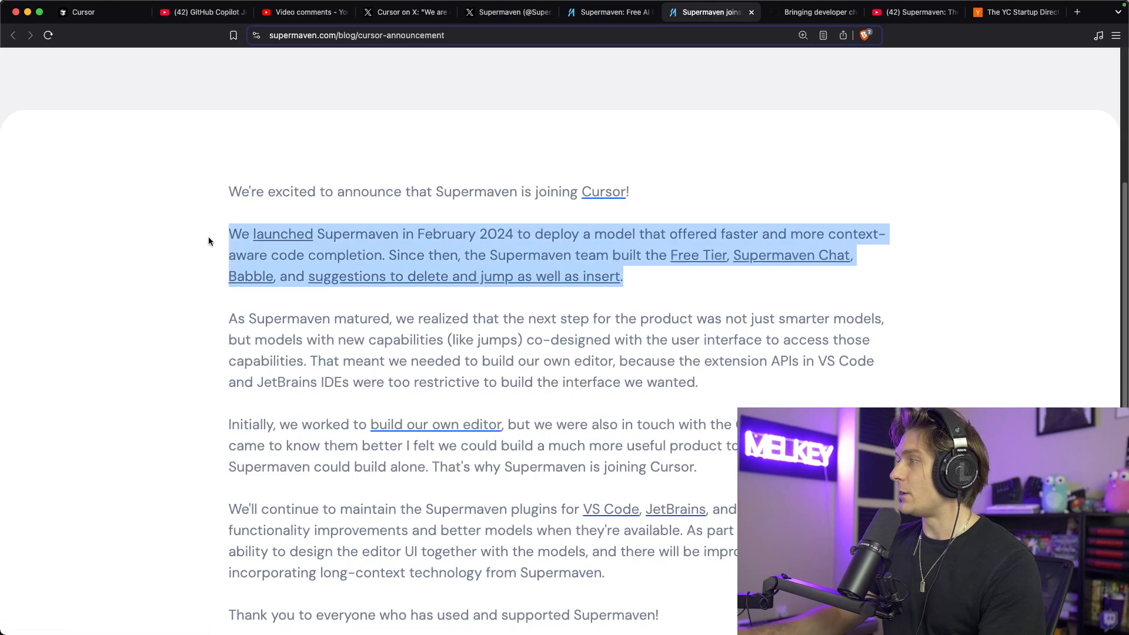
mouse_move(731, 248)
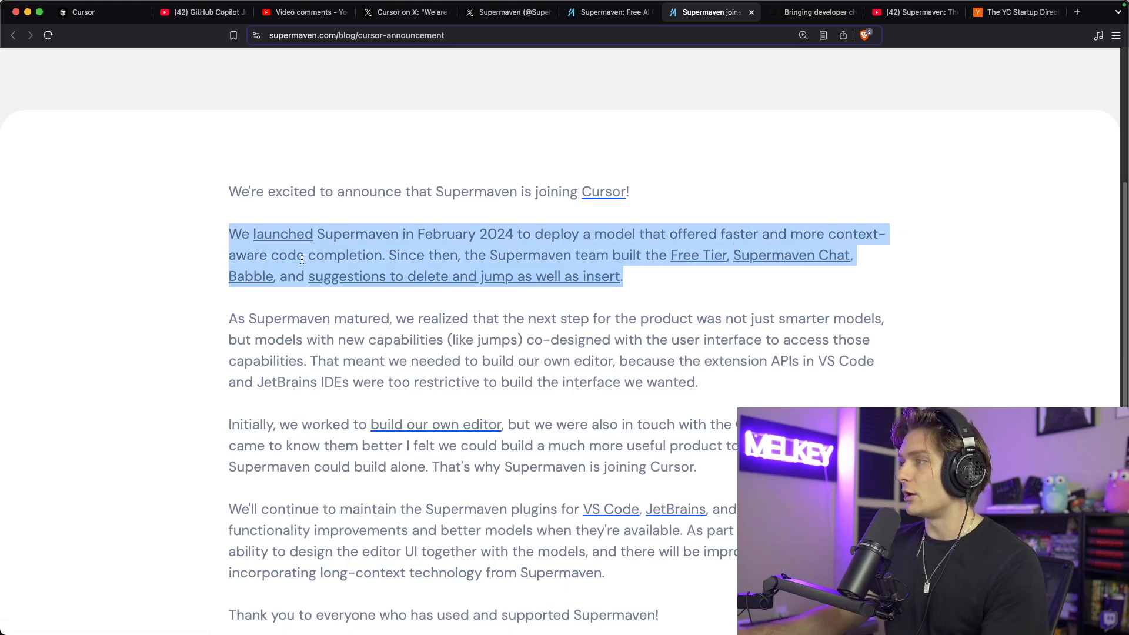
mouse_move(445, 257)
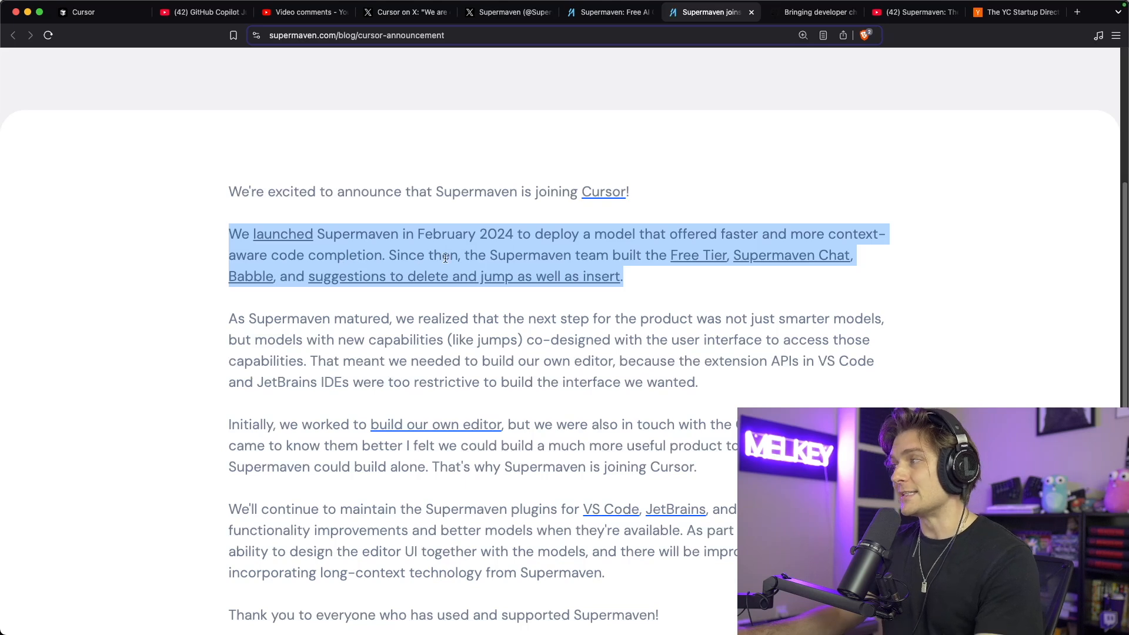
mouse_move(670, 260)
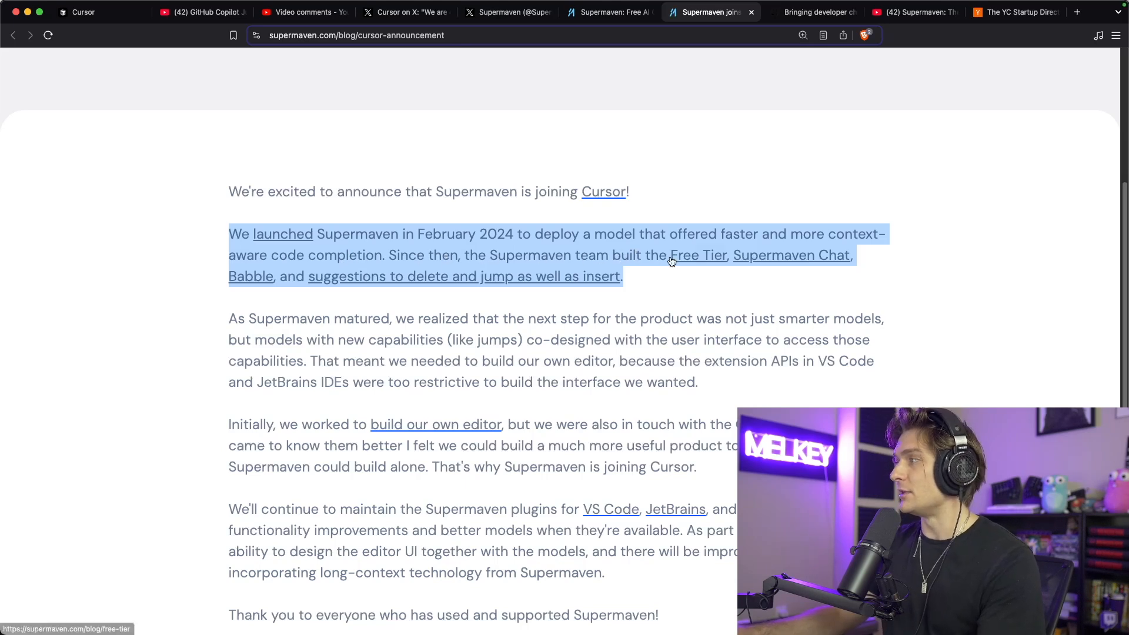
mouse_move(251, 276)
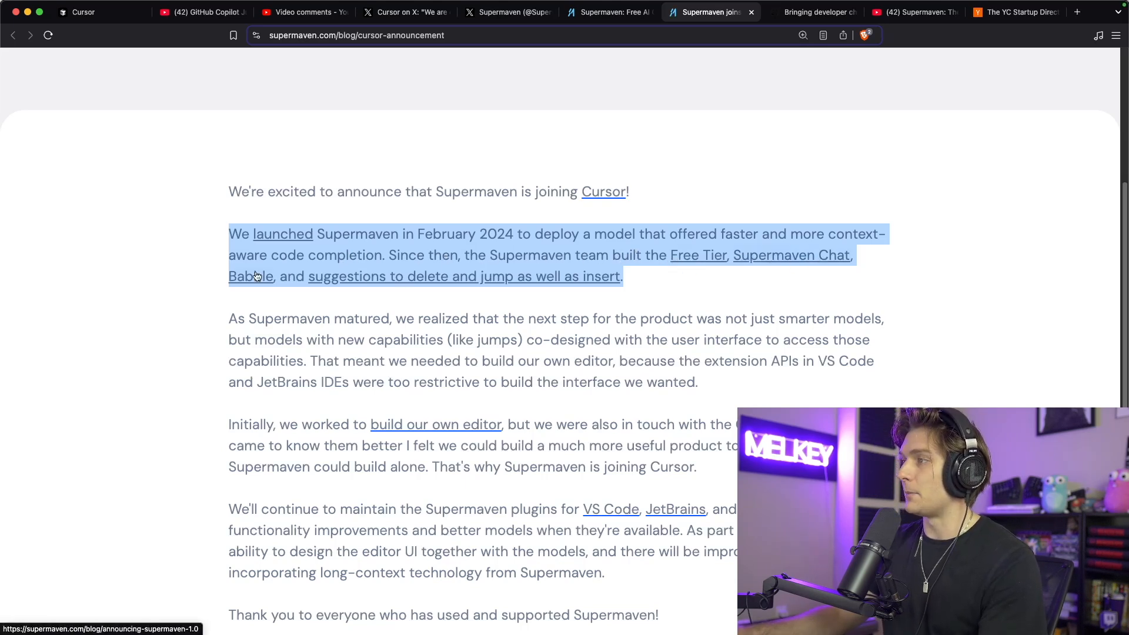
mouse_move(478, 283)
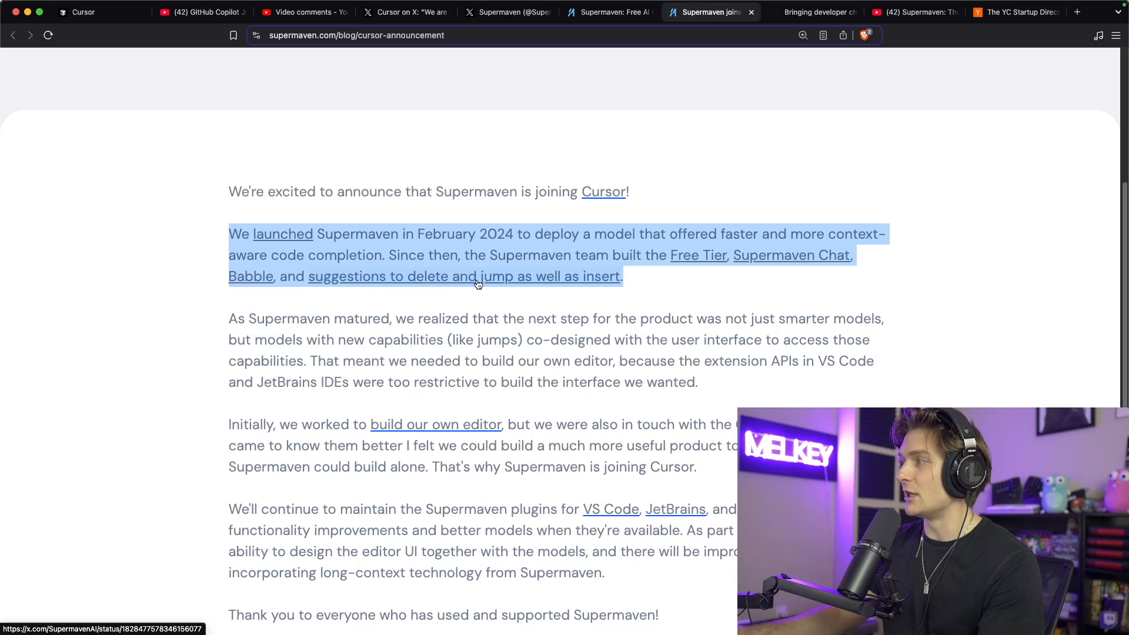
scroll(down, 3)
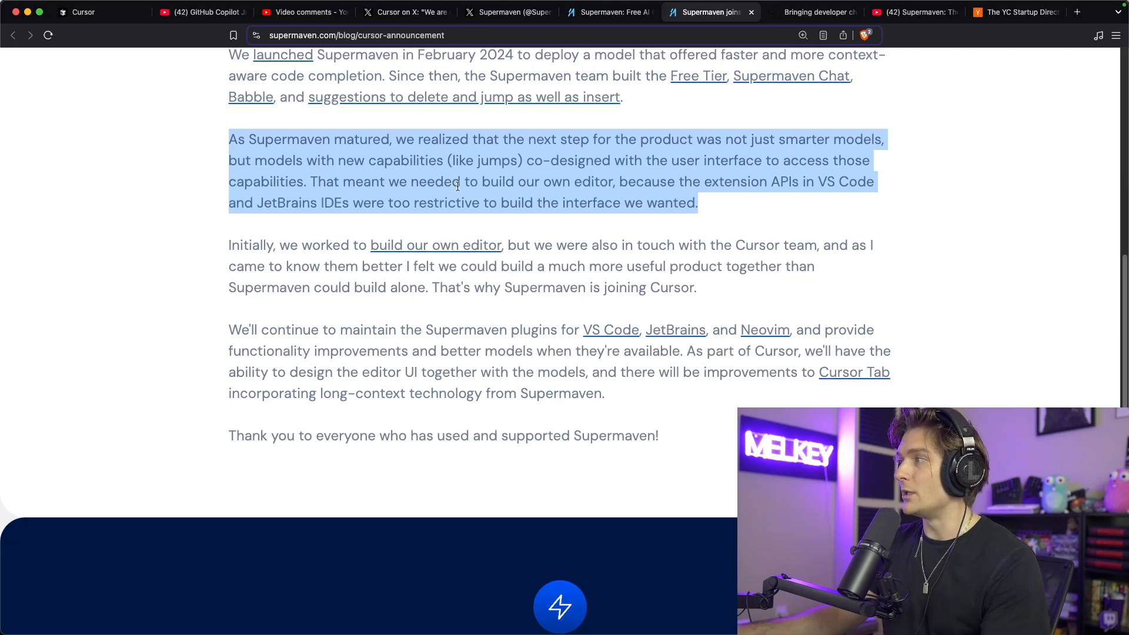
mouse_move(704, 187)
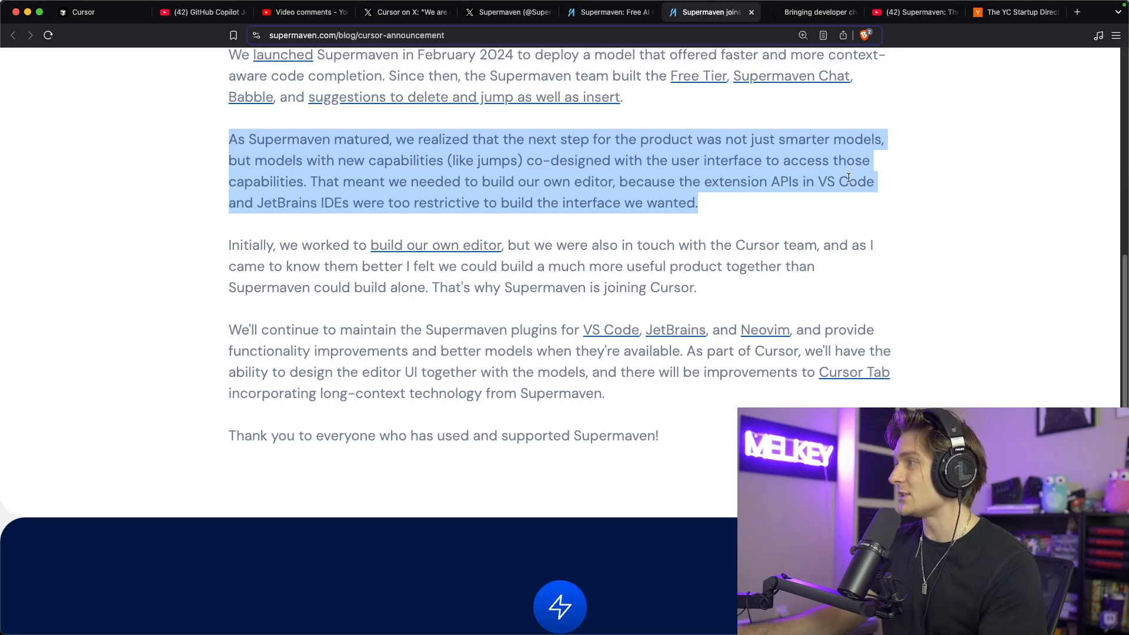
mouse_move(381, 204)
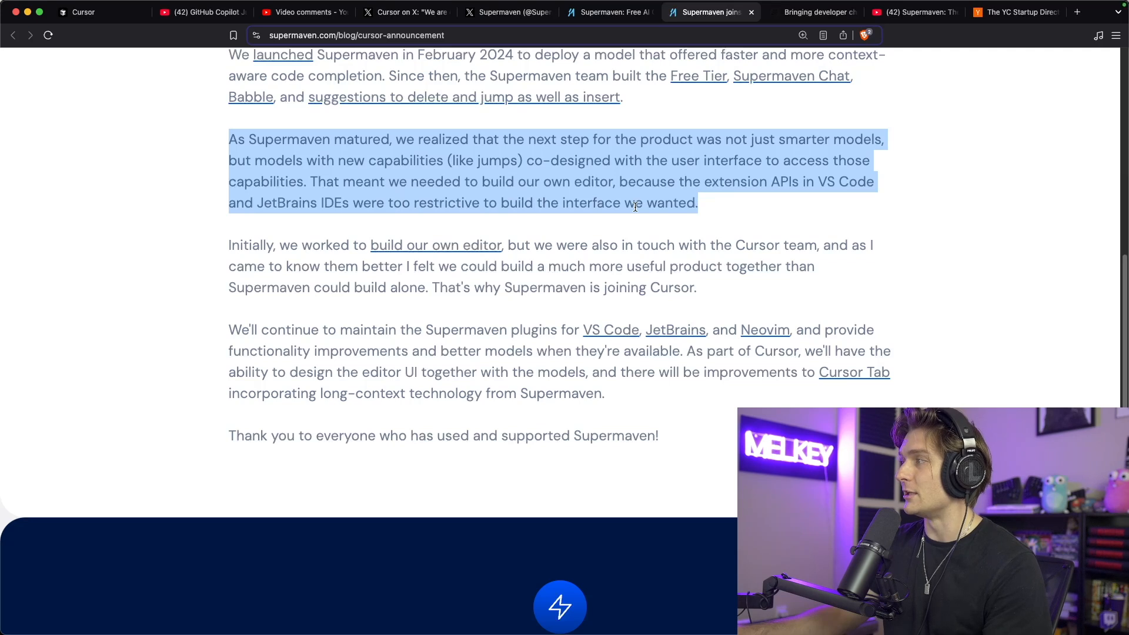
scroll(down, 3)
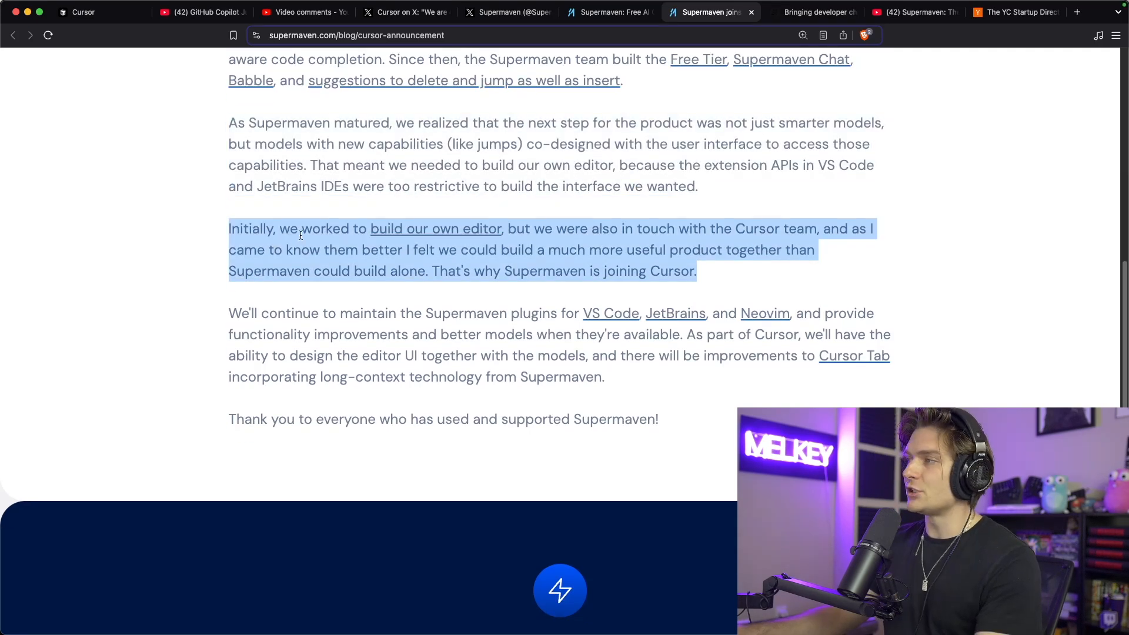
mouse_move(585, 229)
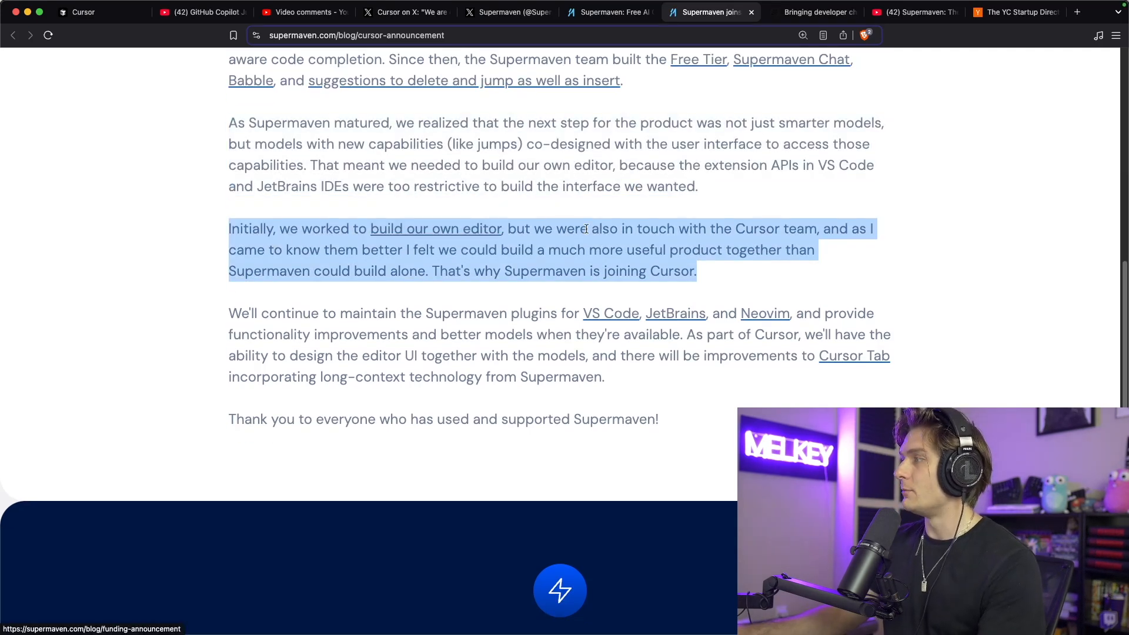
mouse_move(793, 234)
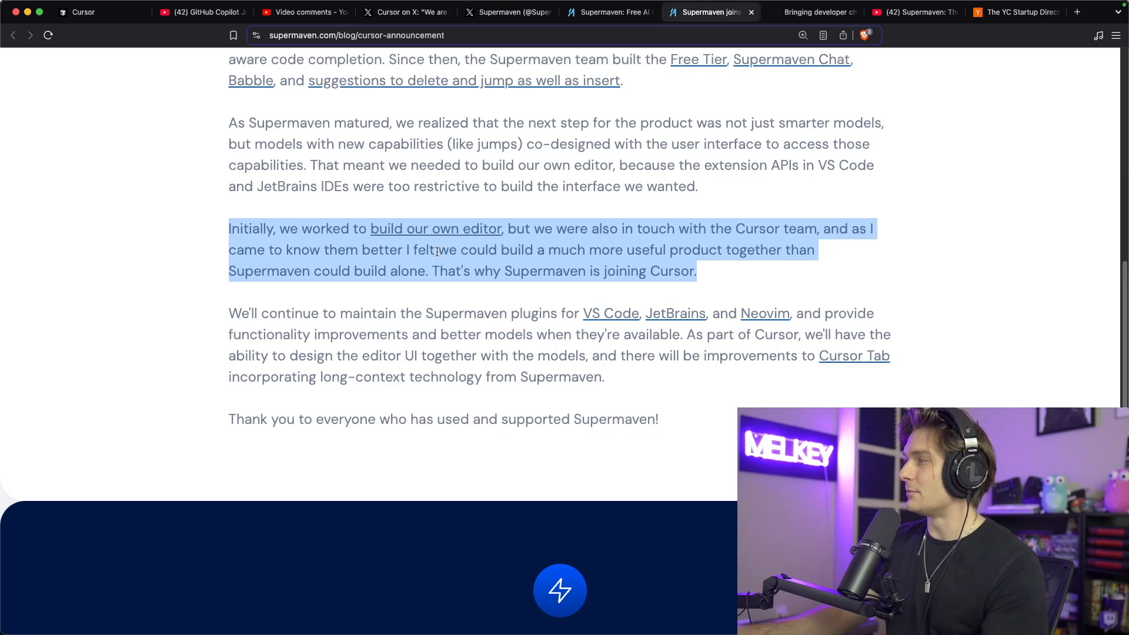
mouse_move(644, 261)
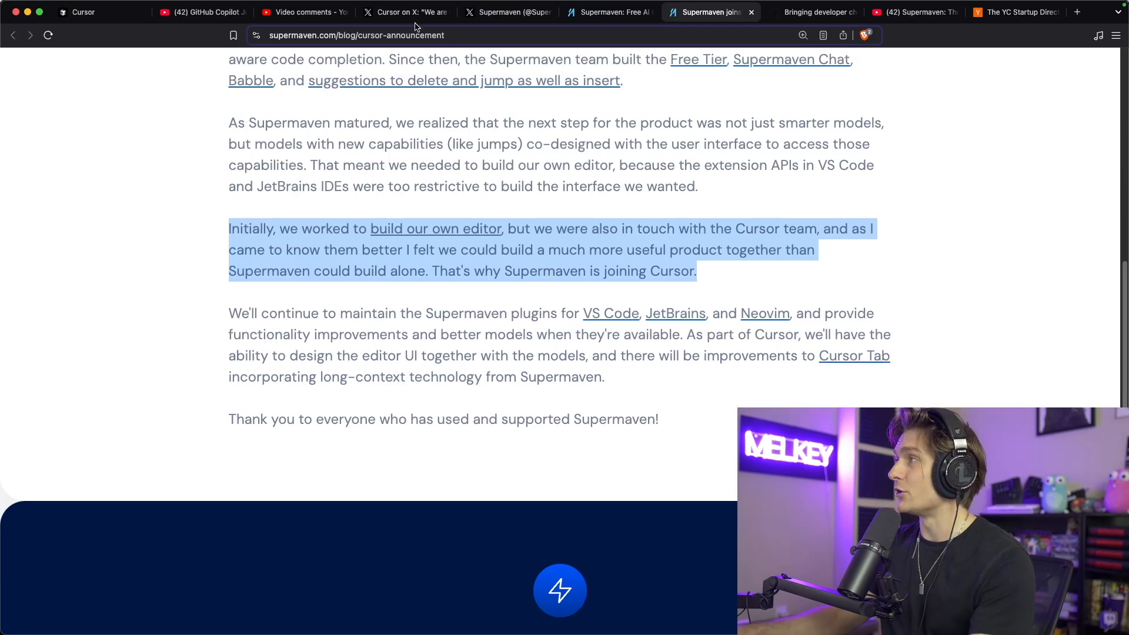
- Scroll through Cursor's X thread and back up, then return to the Supermaven blog post
click(405, 13)
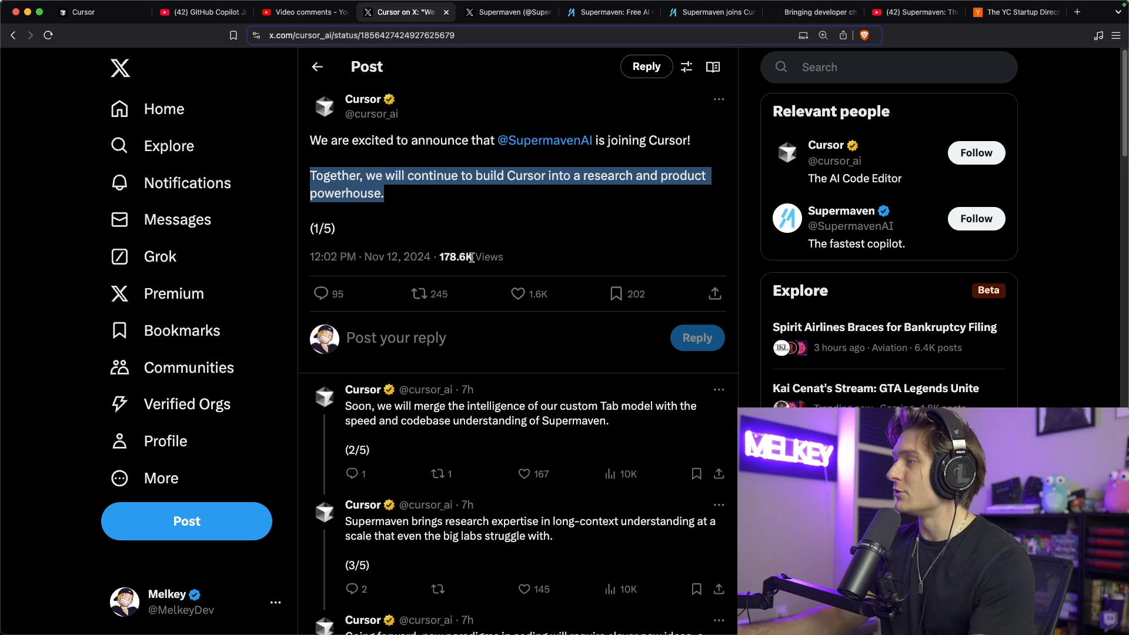
scroll(down, 3)
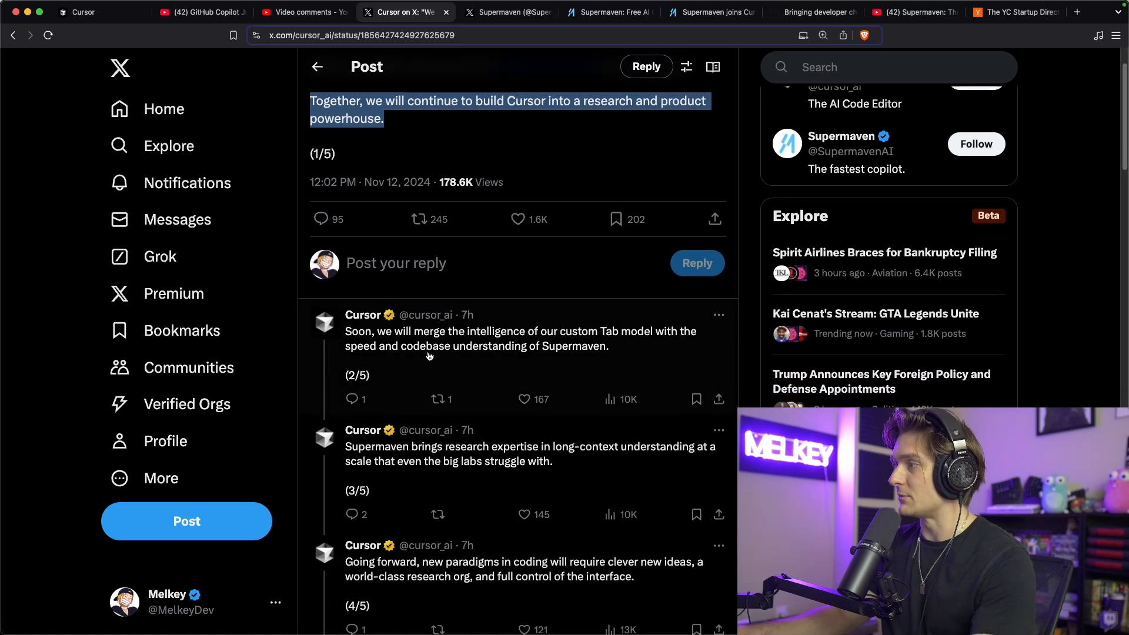
scroll(down, 3)
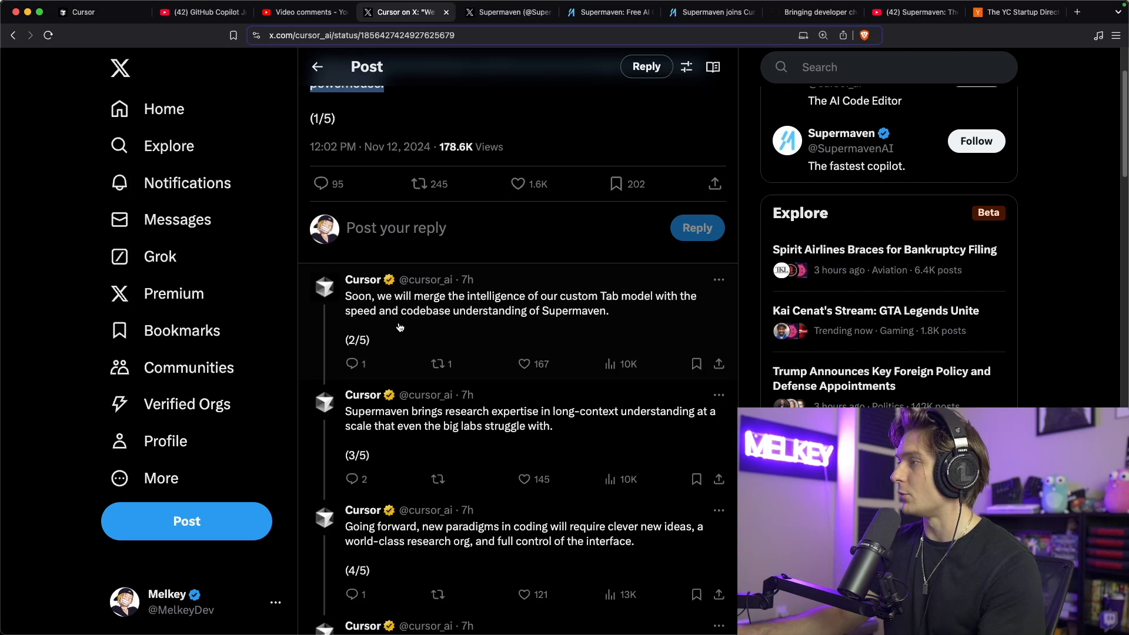
scroll(down, 3)
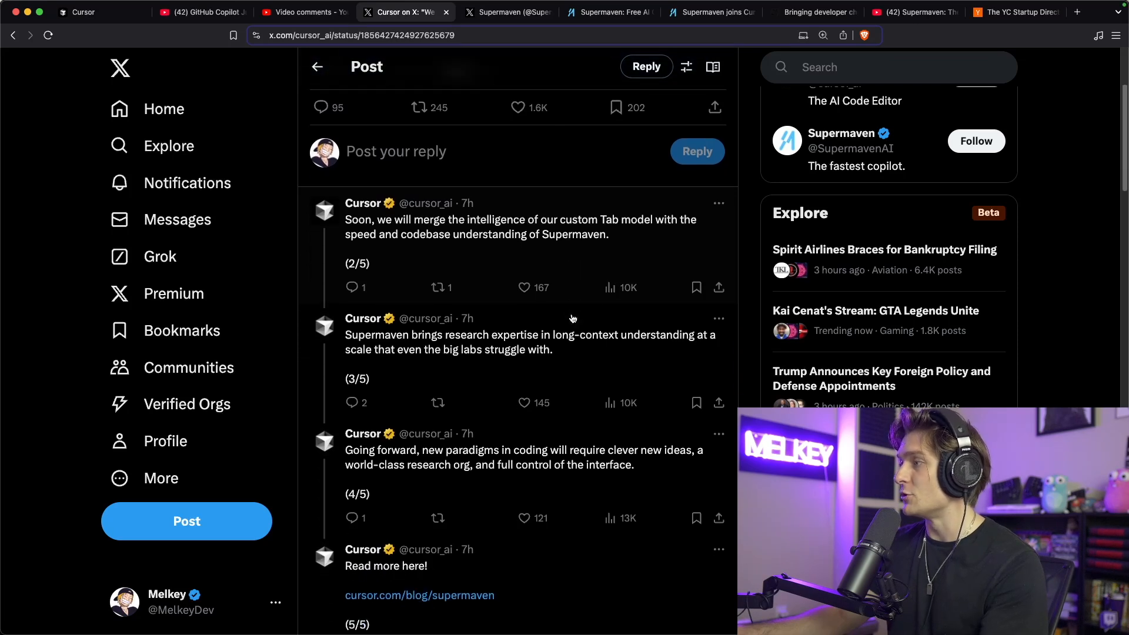
scroll(down, 3)
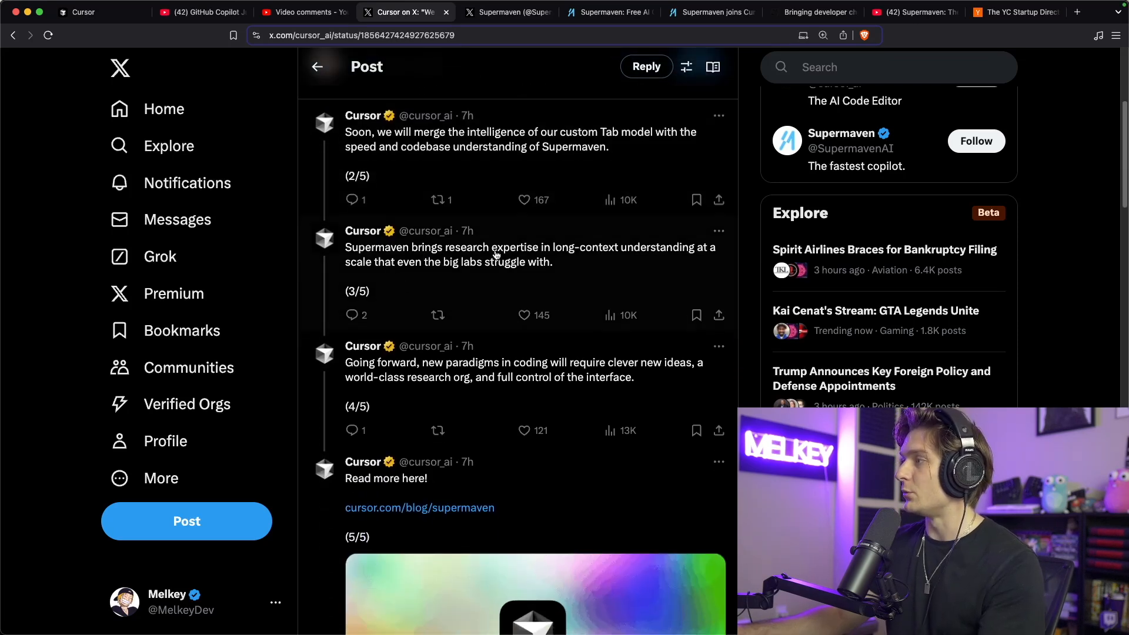
mouse_move(657, 256)
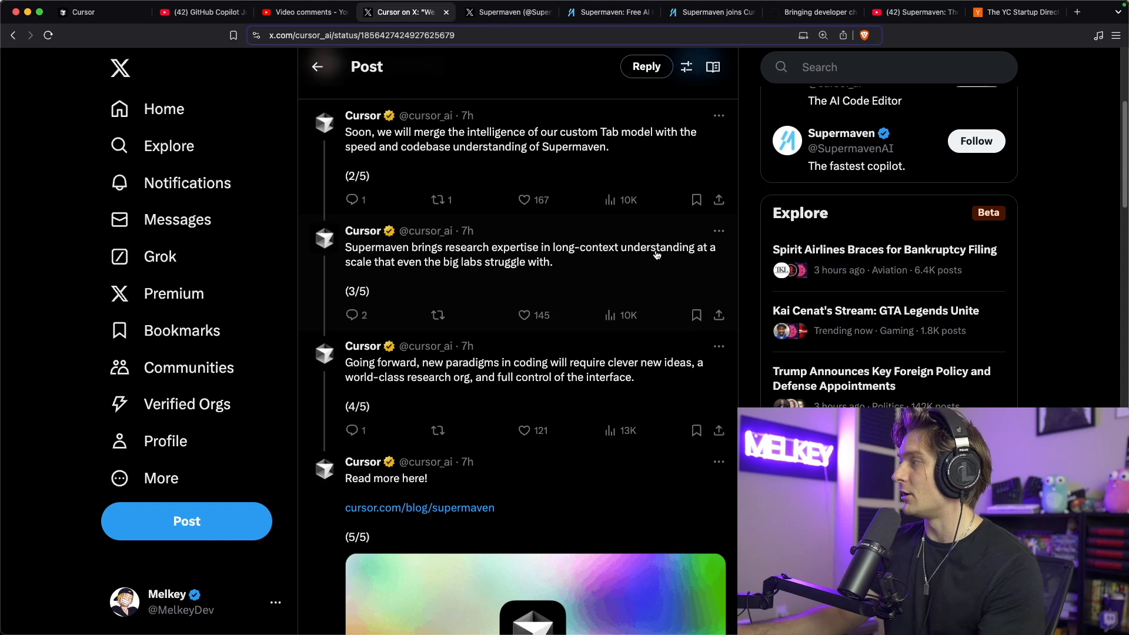
mouse_move(429, 273)
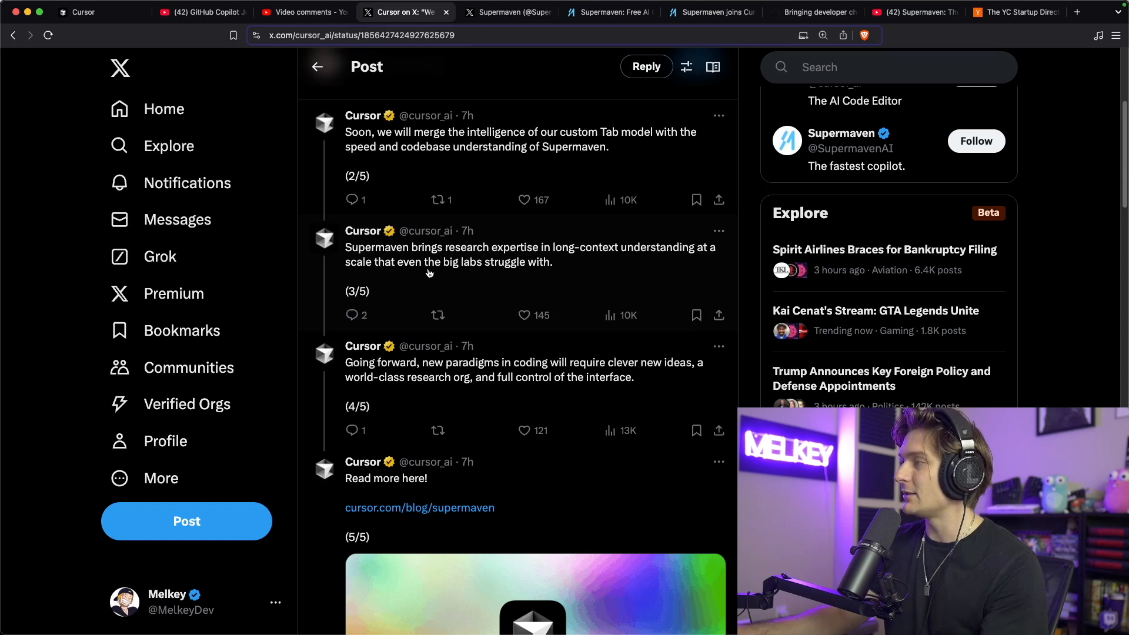
mouse_move(531, 288)
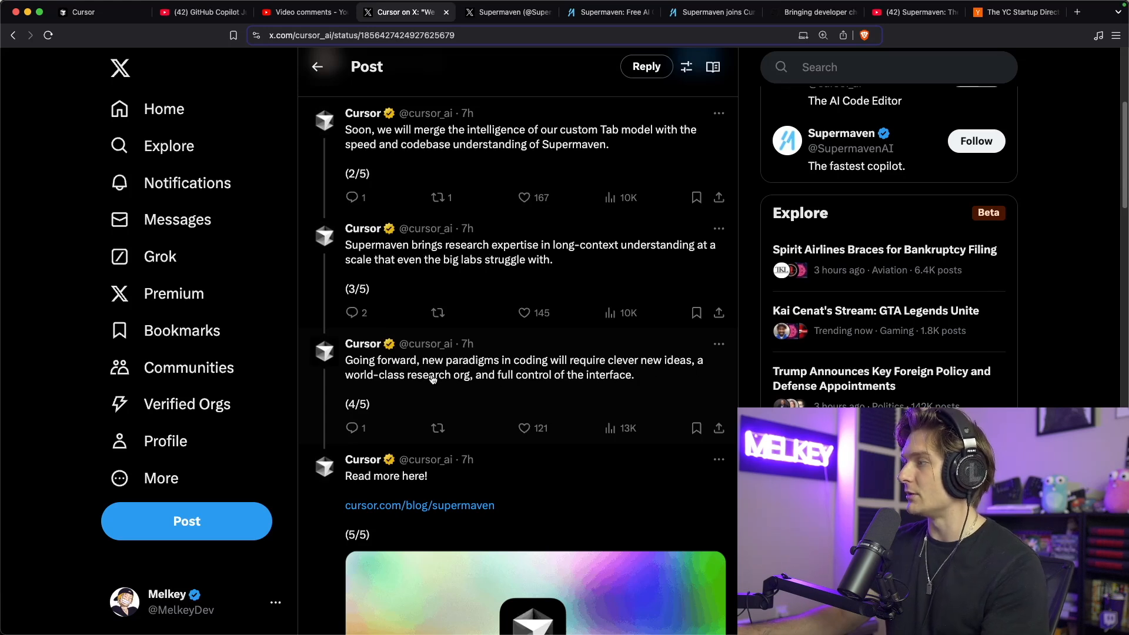
mouse_move(462, 388)
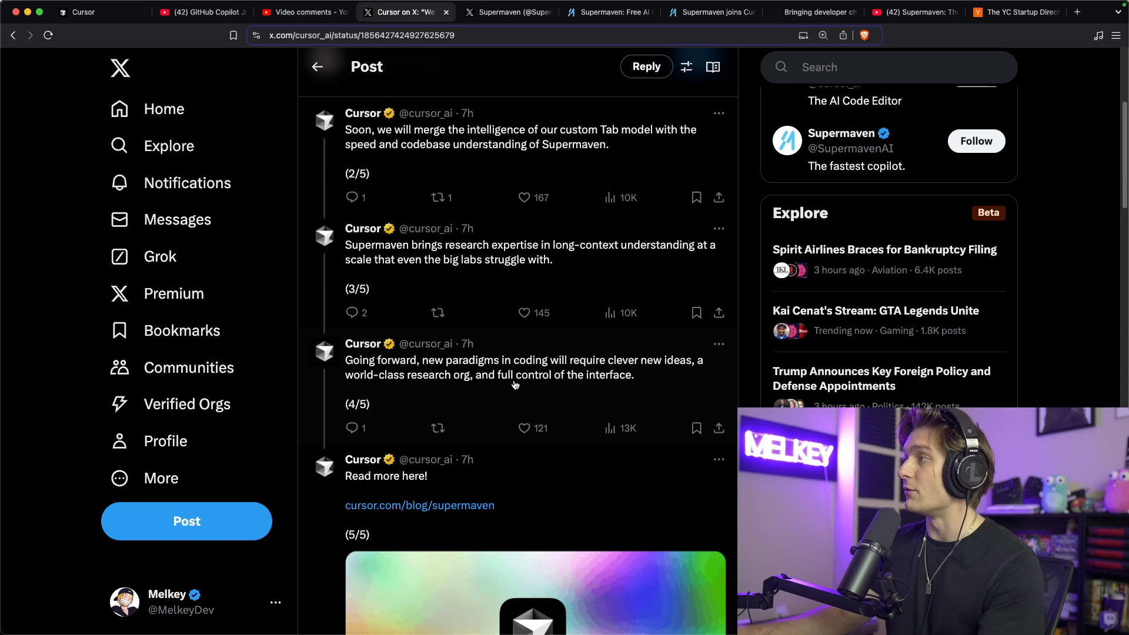
scroll(up, 3)
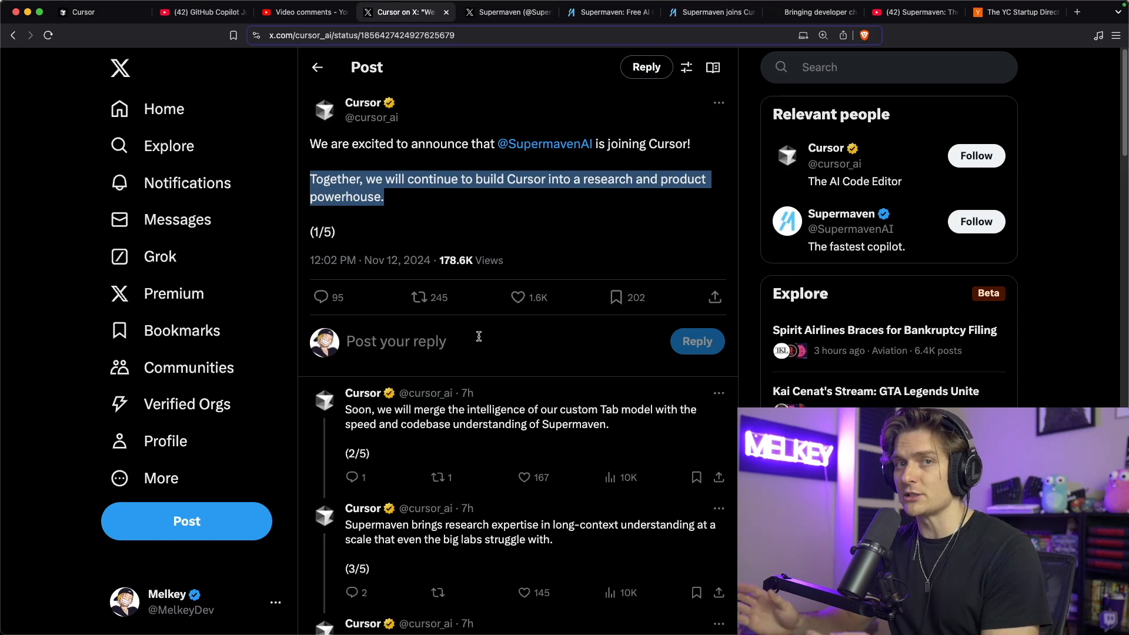
mouse_move(655, 211)
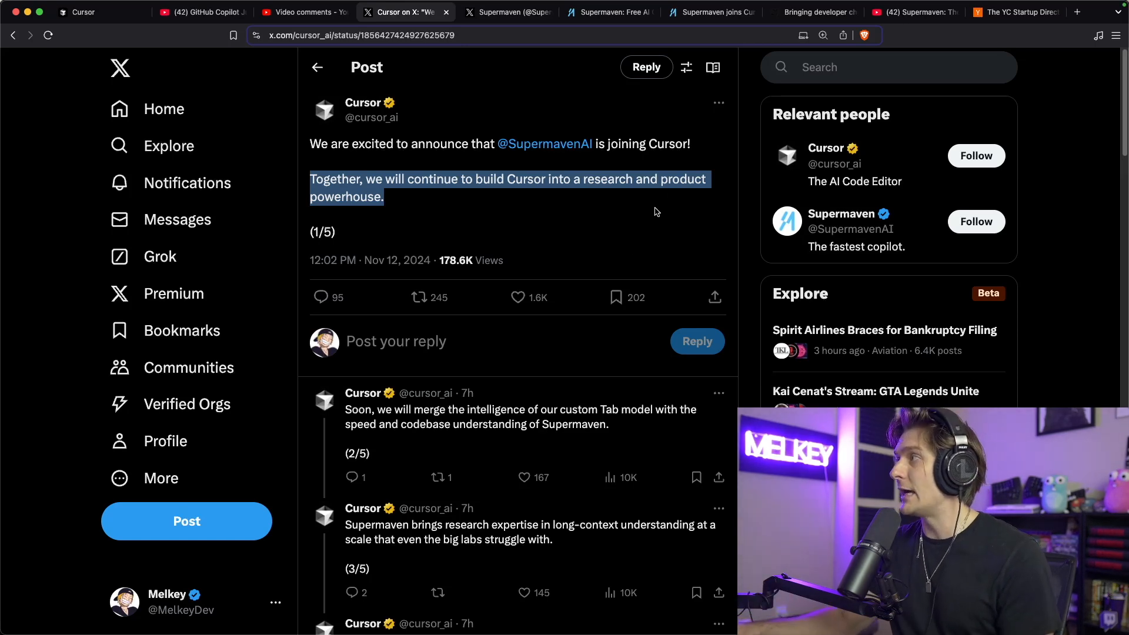
click(709, 13)
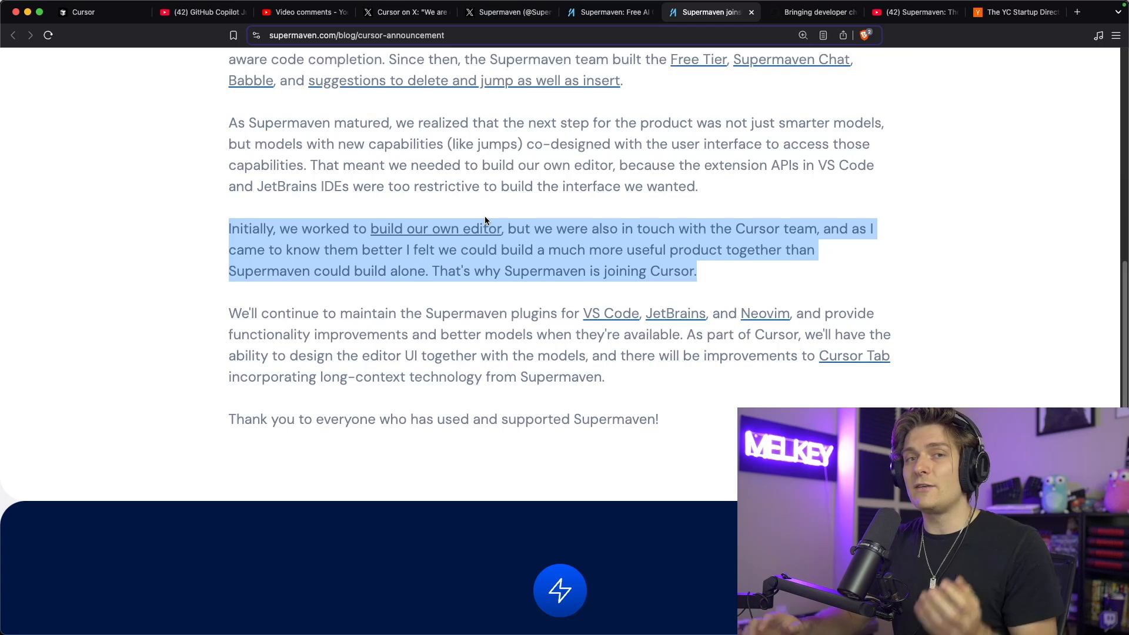
- Return to Cursor's X thread announcing Supermaven joining
click(405, 12)
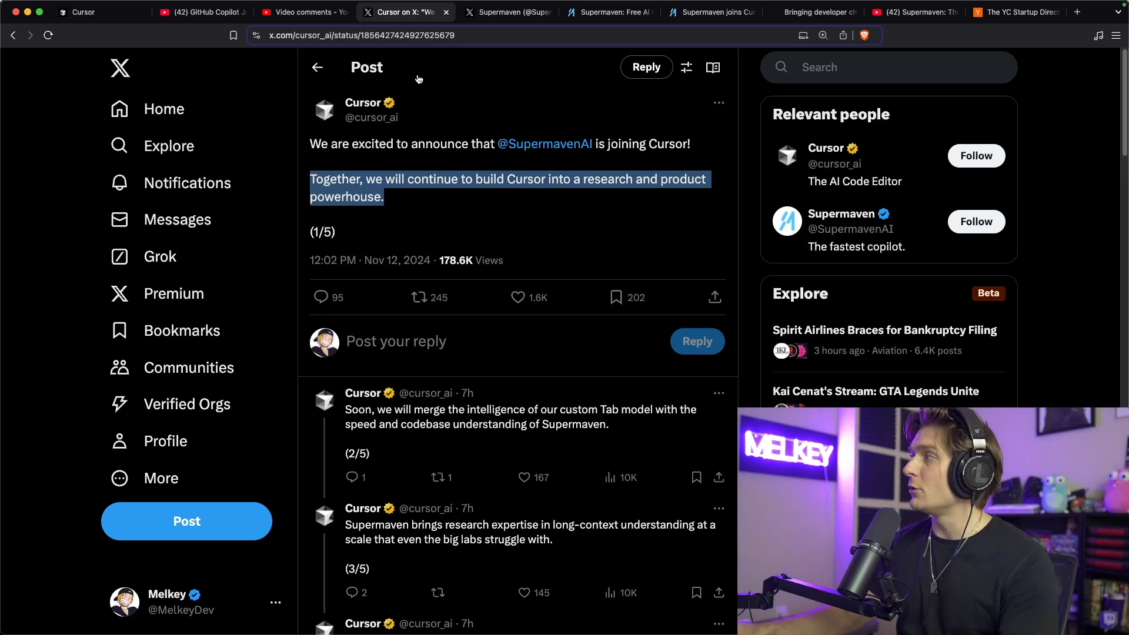
- Open the YC directory's F24/S24 listing and scroll past Alex to later startups
click(1016, 12)
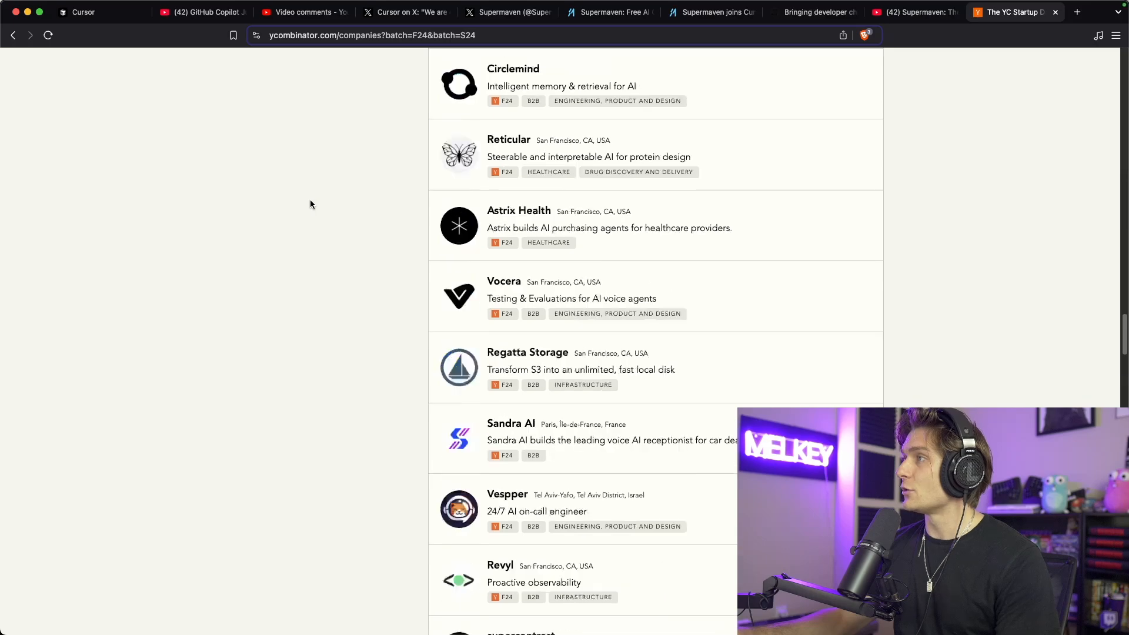
scroll(up, 3)
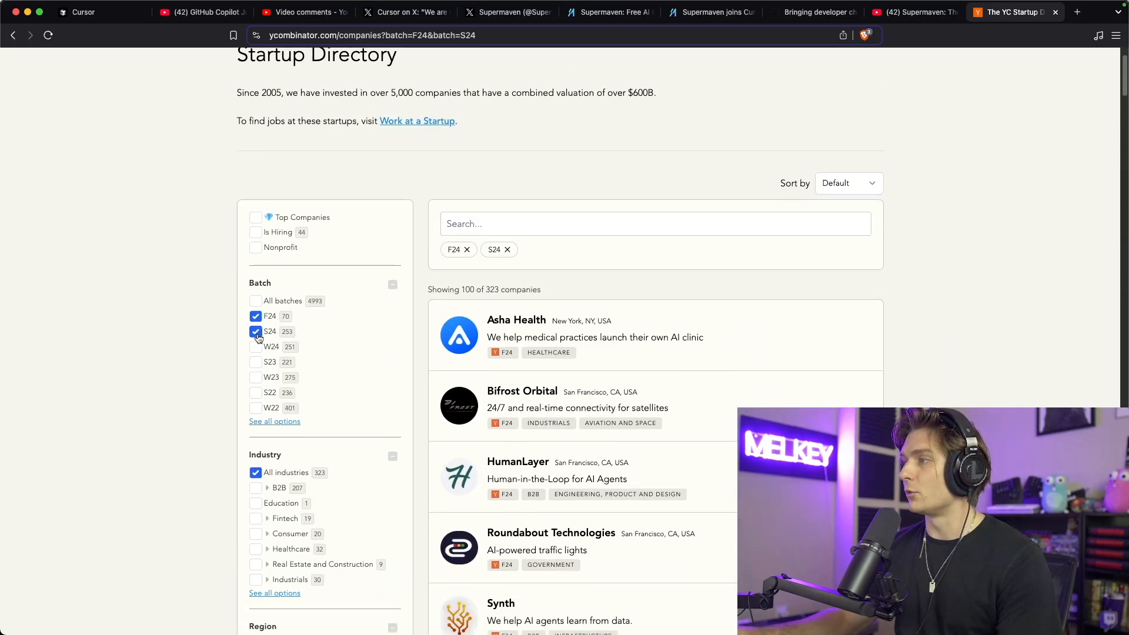
scroll(down, 3)
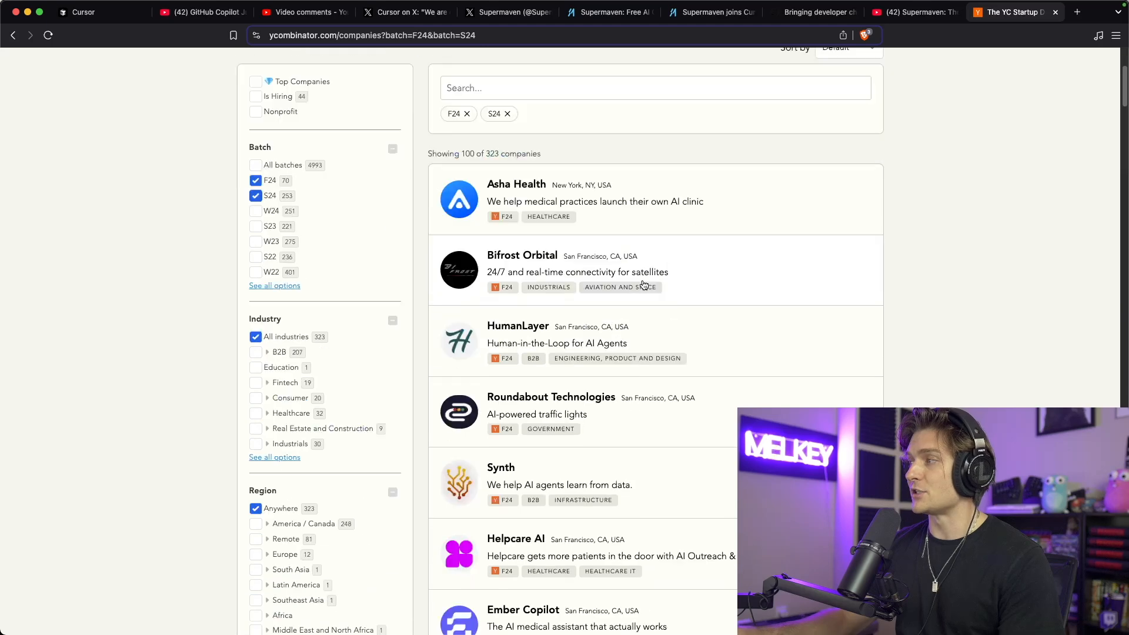
scroll(down, 3)
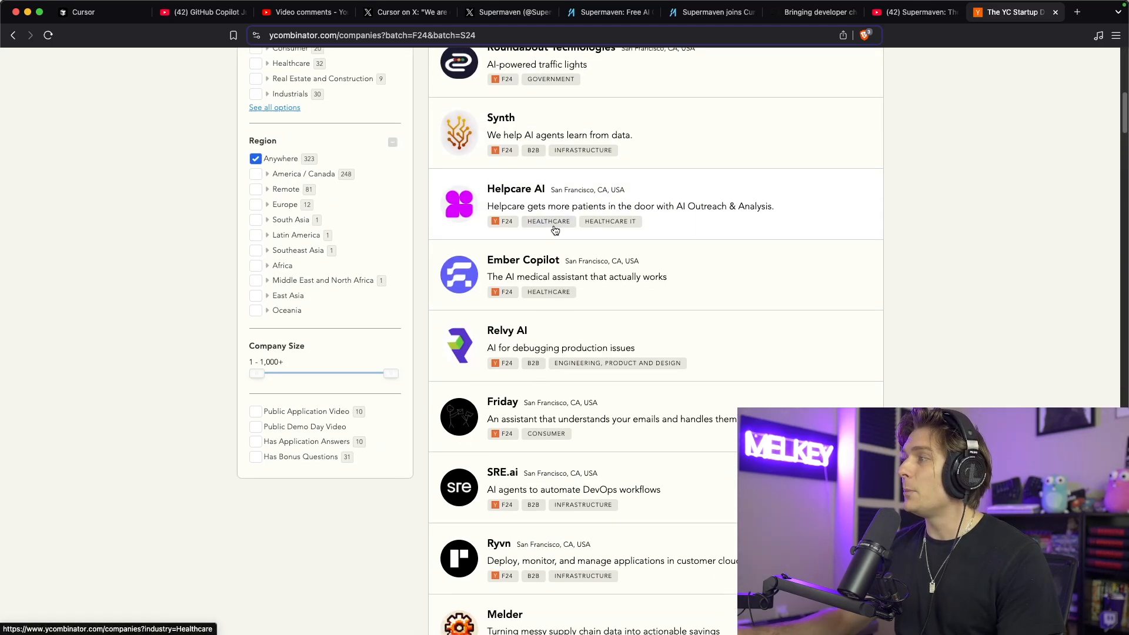
scroll(down, 3)
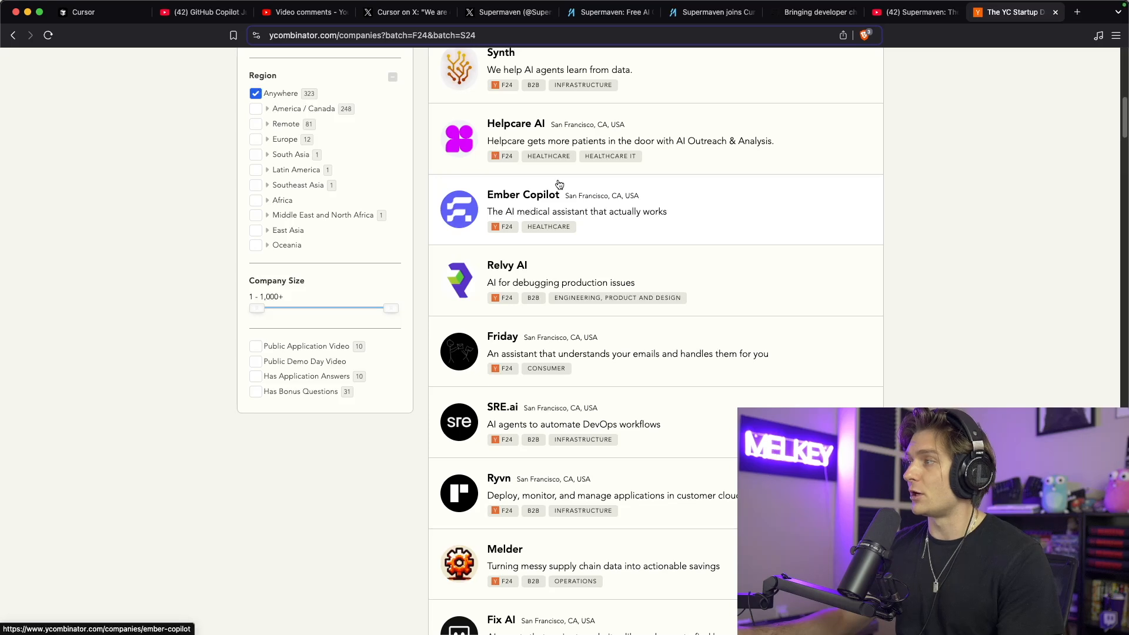
scroll(down, 3)
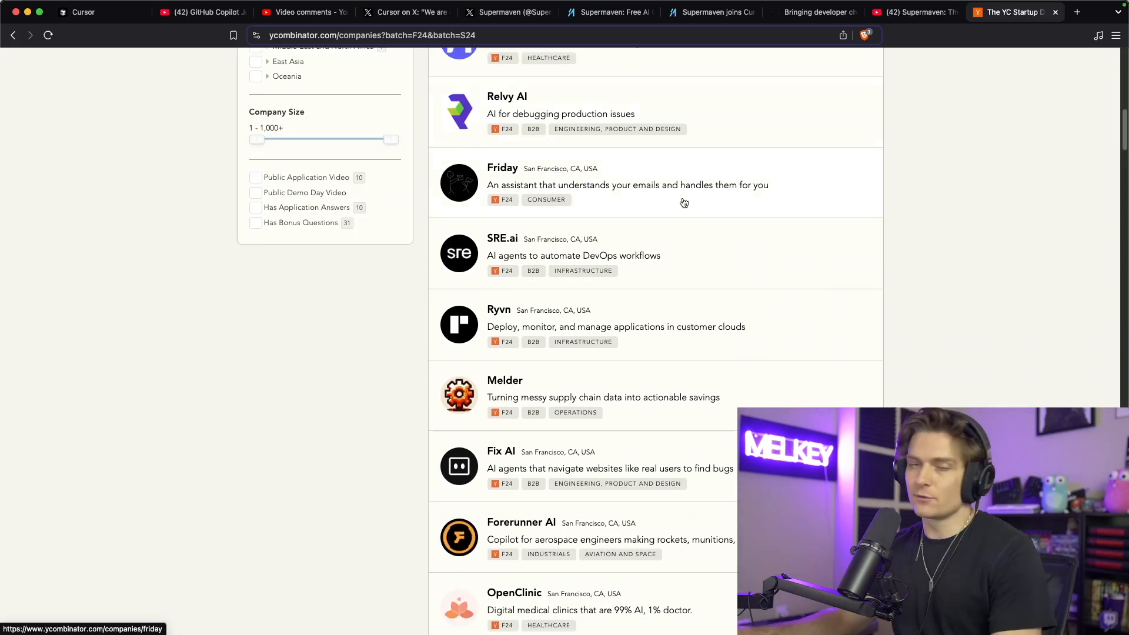
scroll(down, 3)
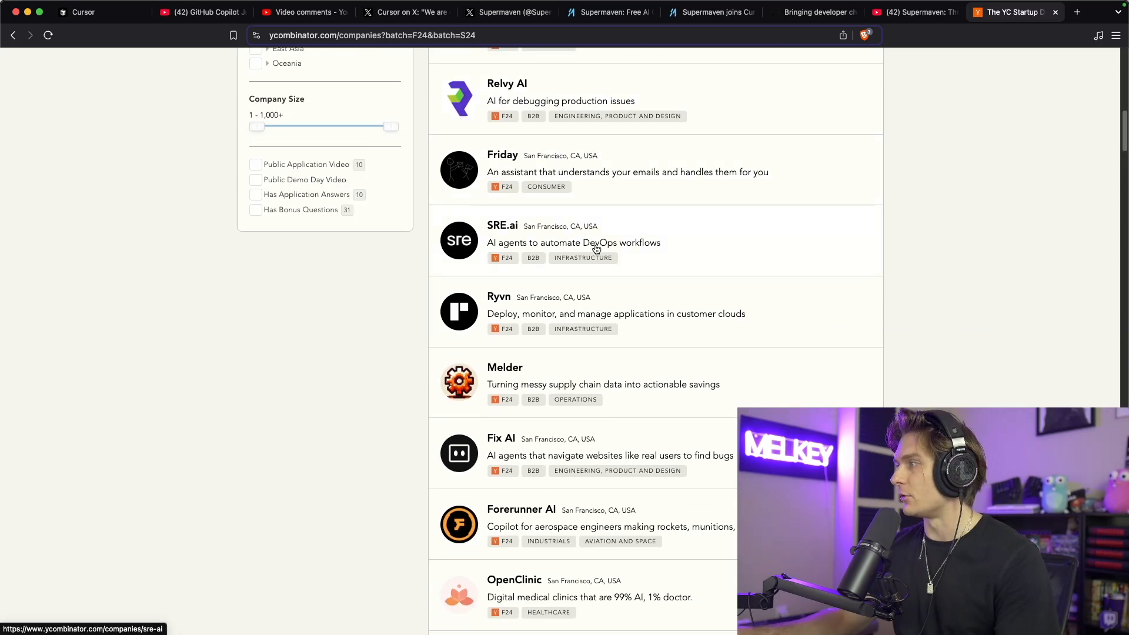
scroll(down, 3)
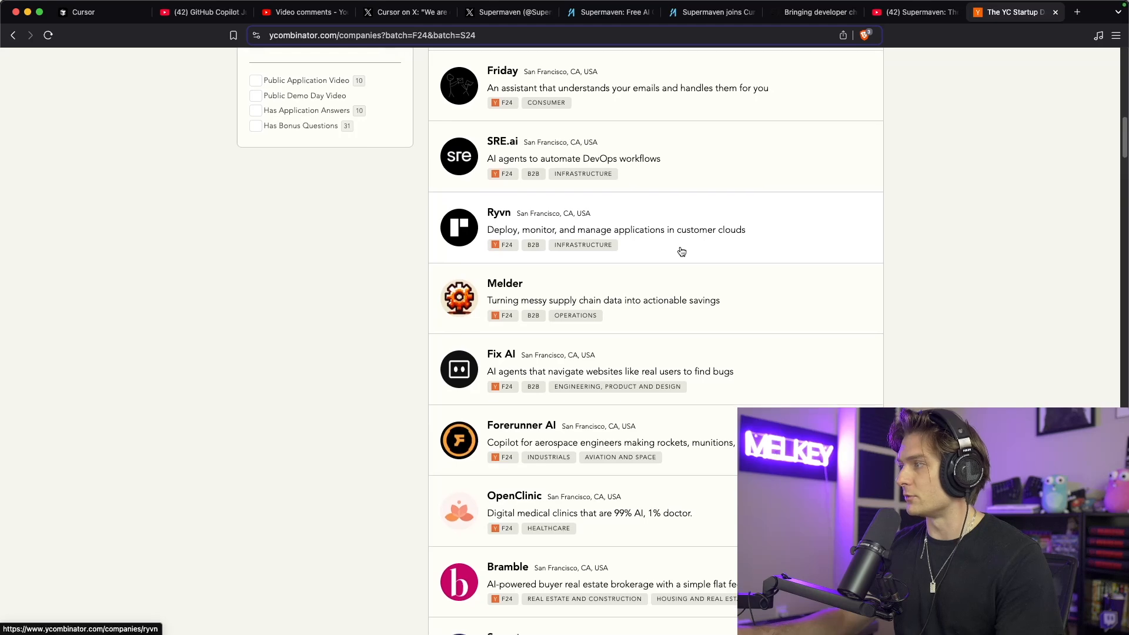
scroll(down, 3)
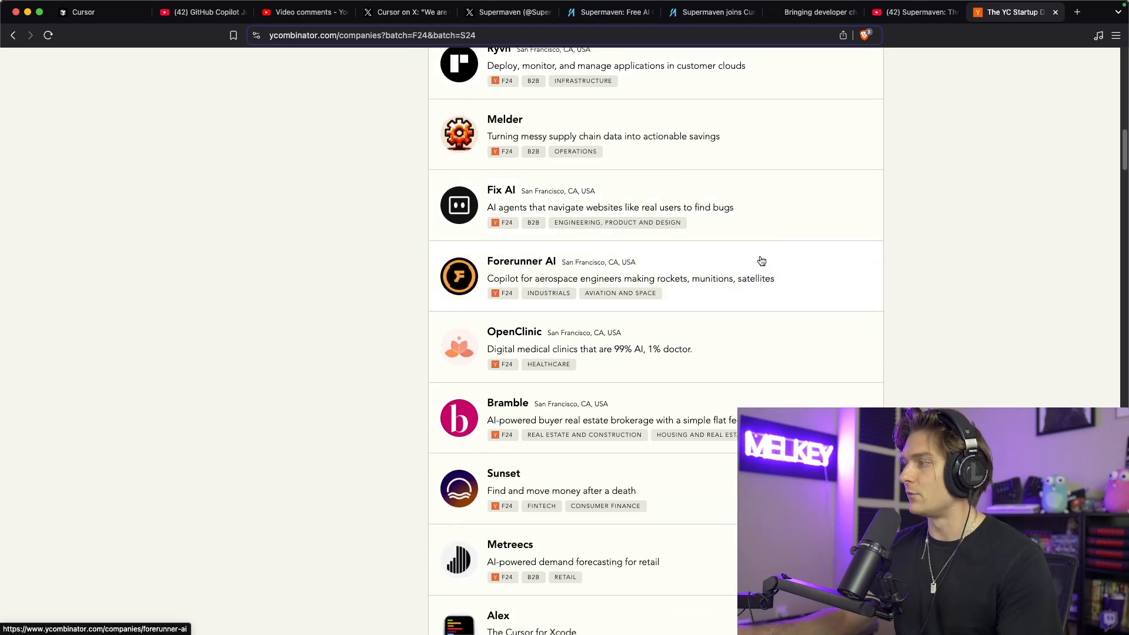
scroll(down, 3)
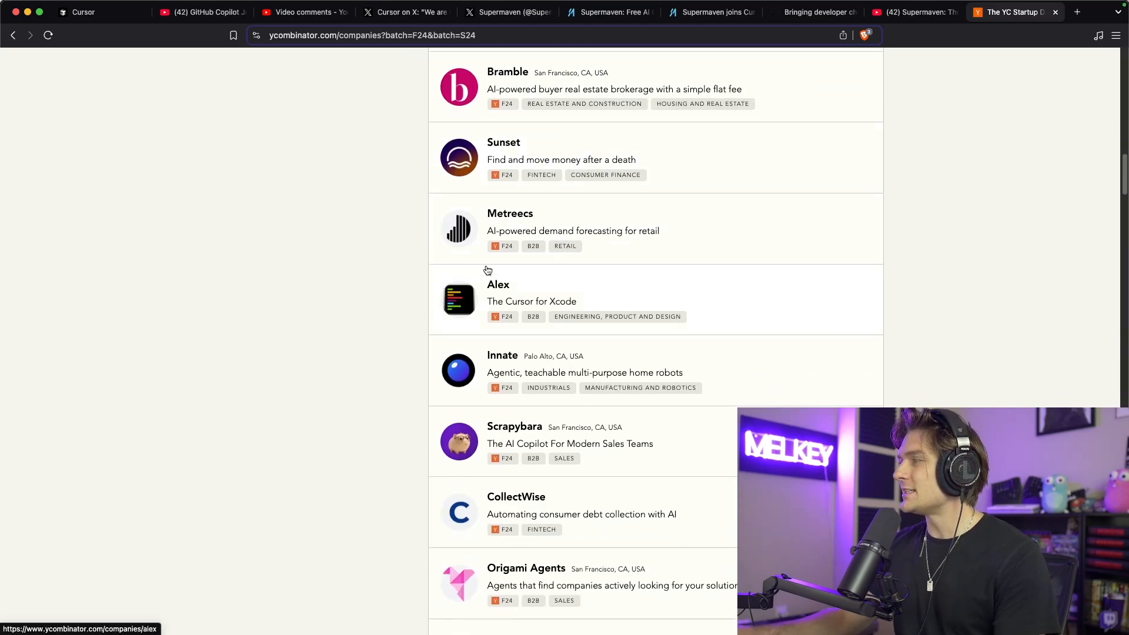
mouse_move(513, 290)
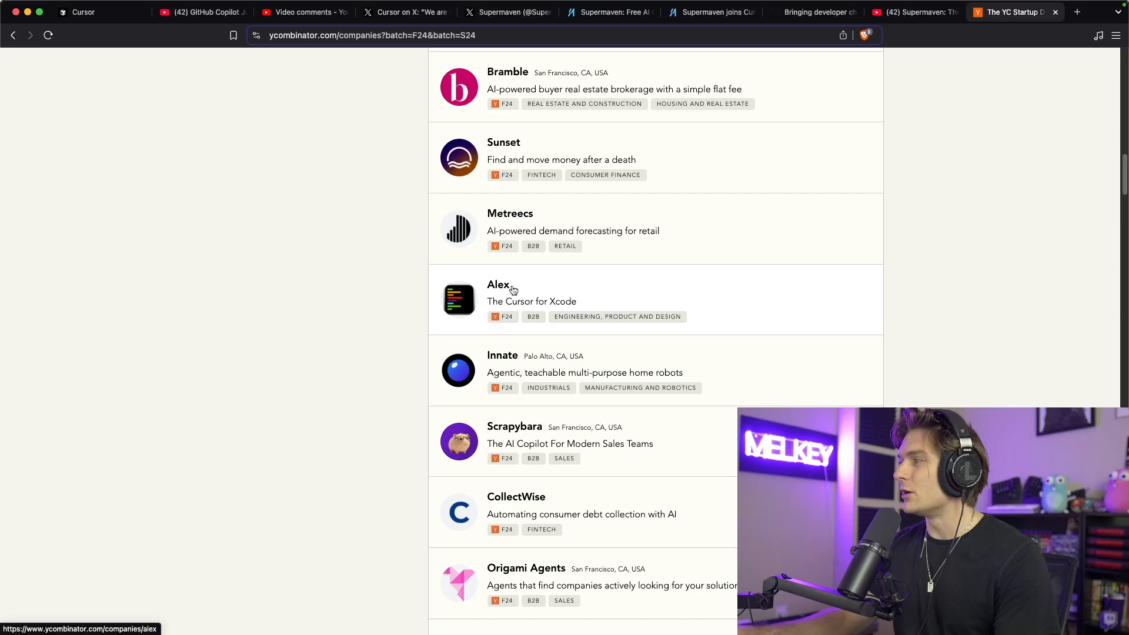
mouse_move(516, 308)
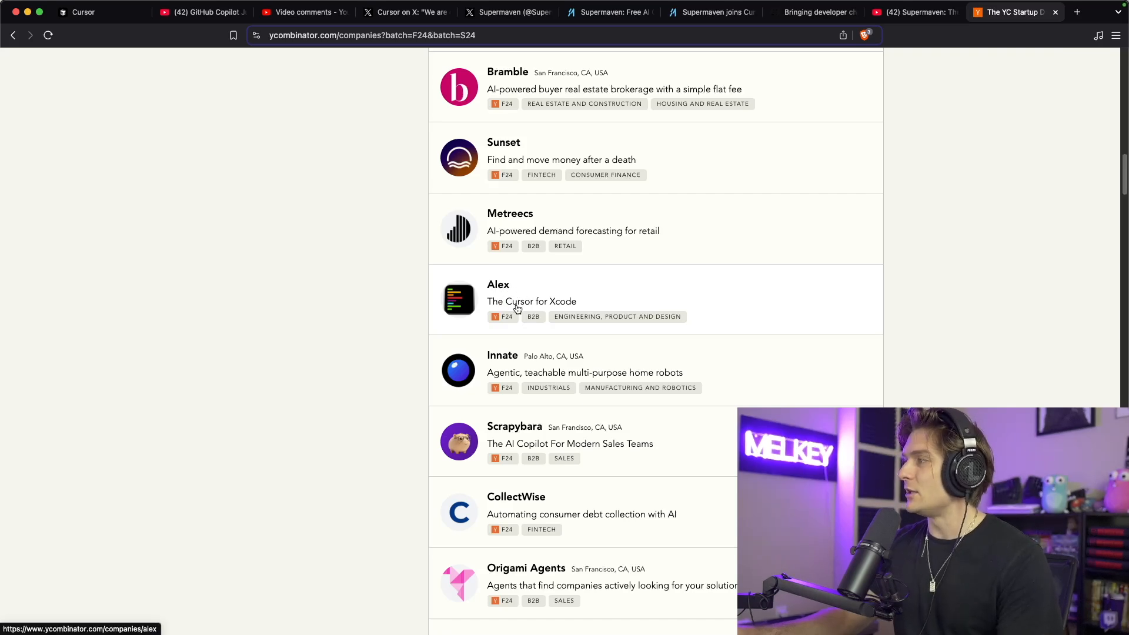
scroll(down, 3)
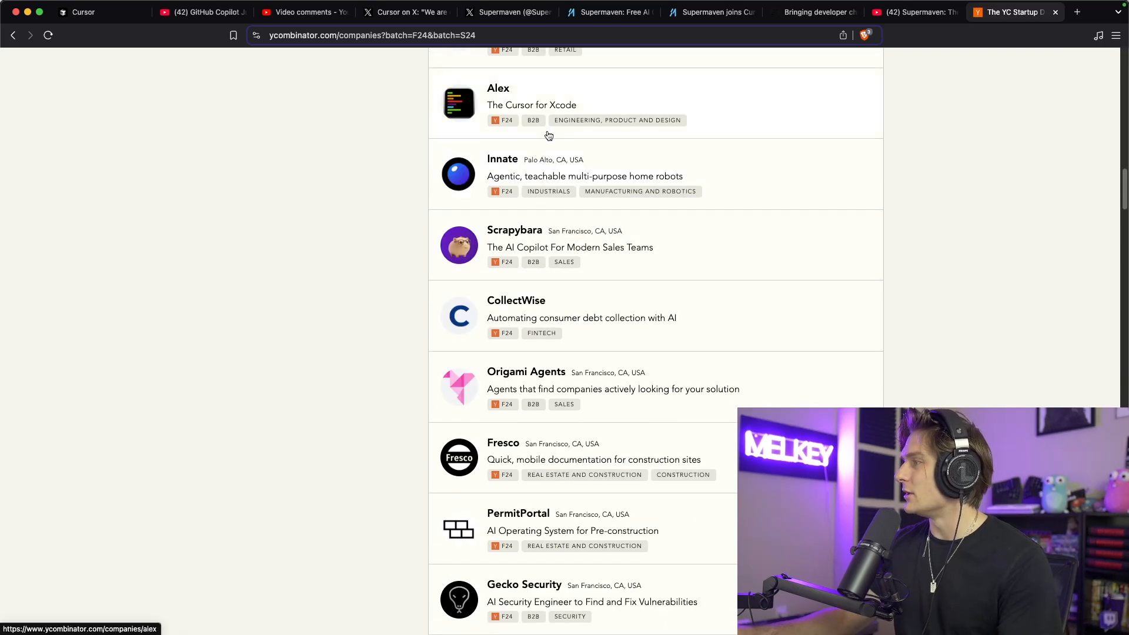
scroll(down, 3)
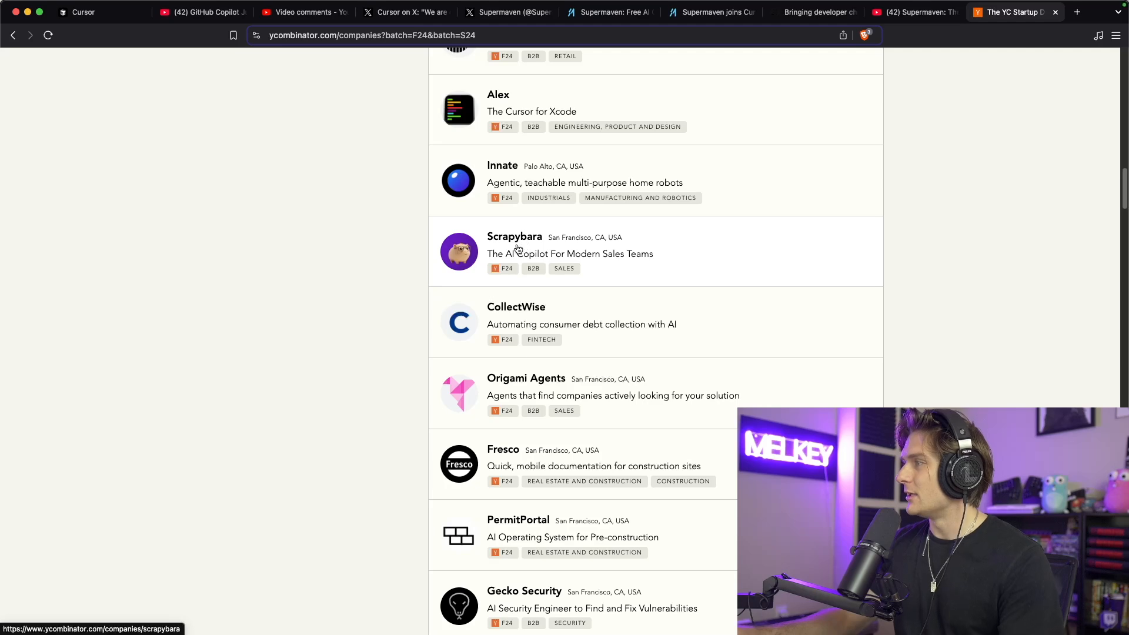
mouse_move(546, 263)
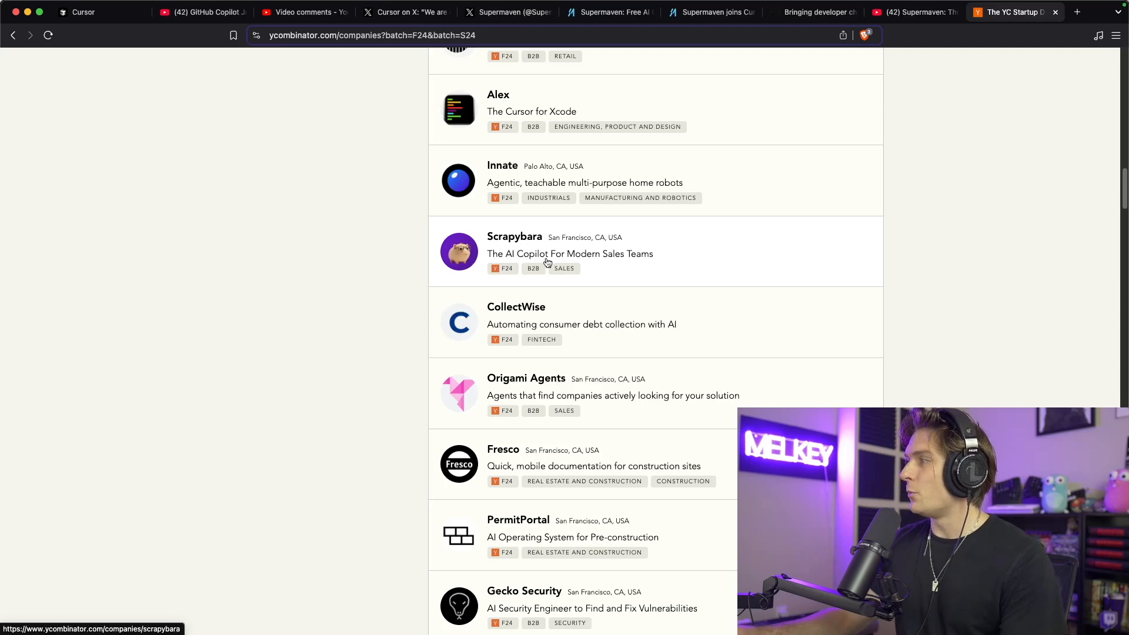
scroll(down, 3)
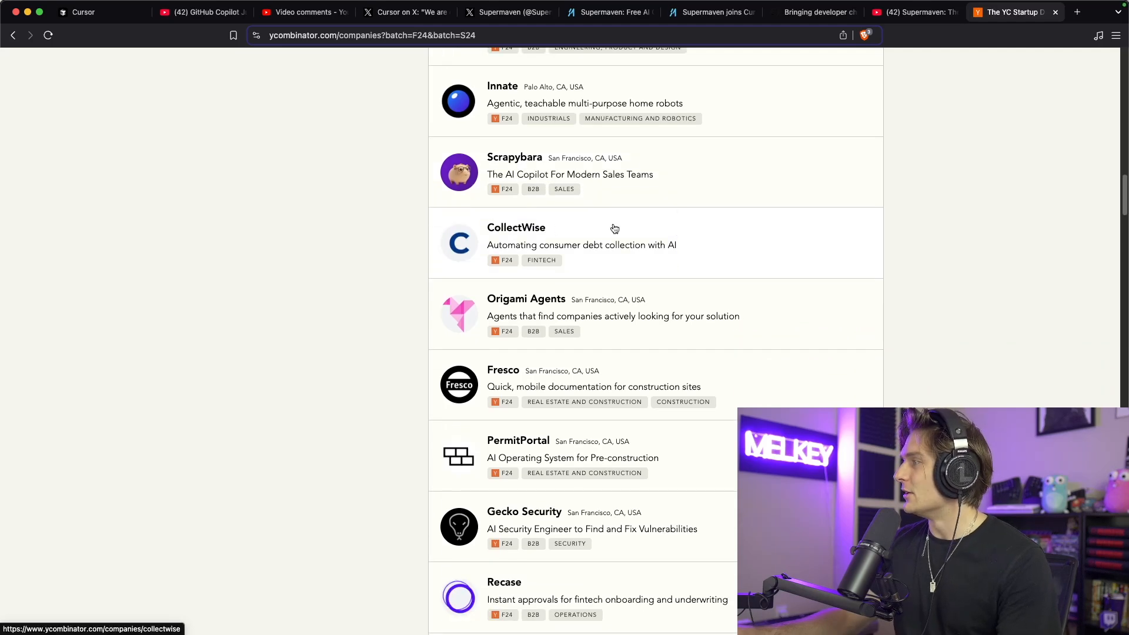
scroll(down, 3)
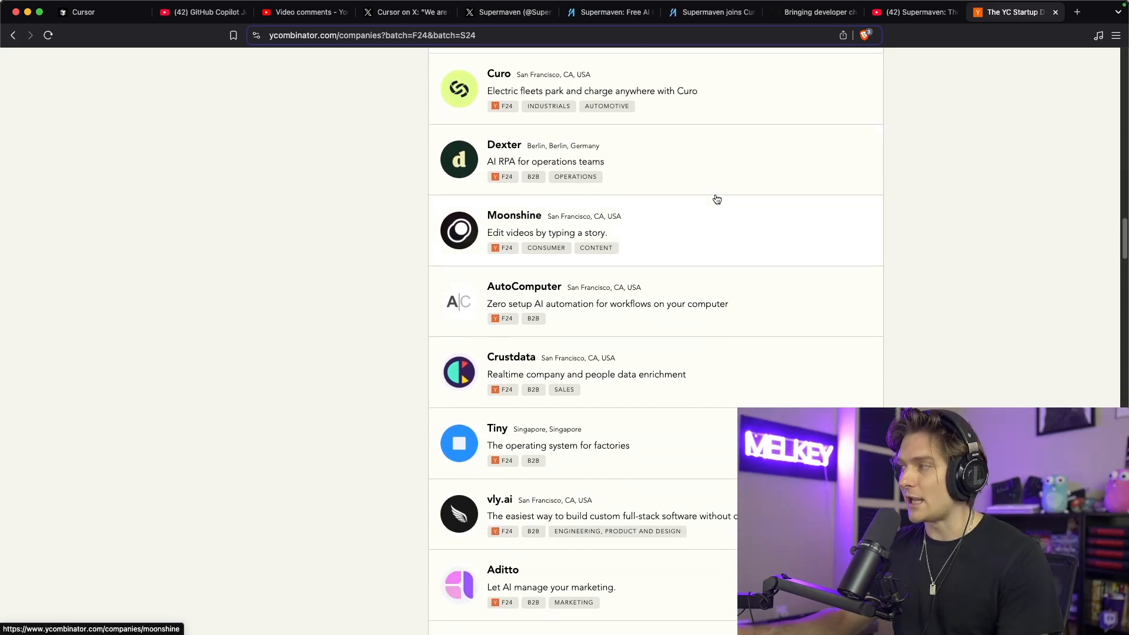
- Revisit Cursor's X thread on Supermaven, then return to GitHub's Copilot multi-model choice post
click(405, 11)
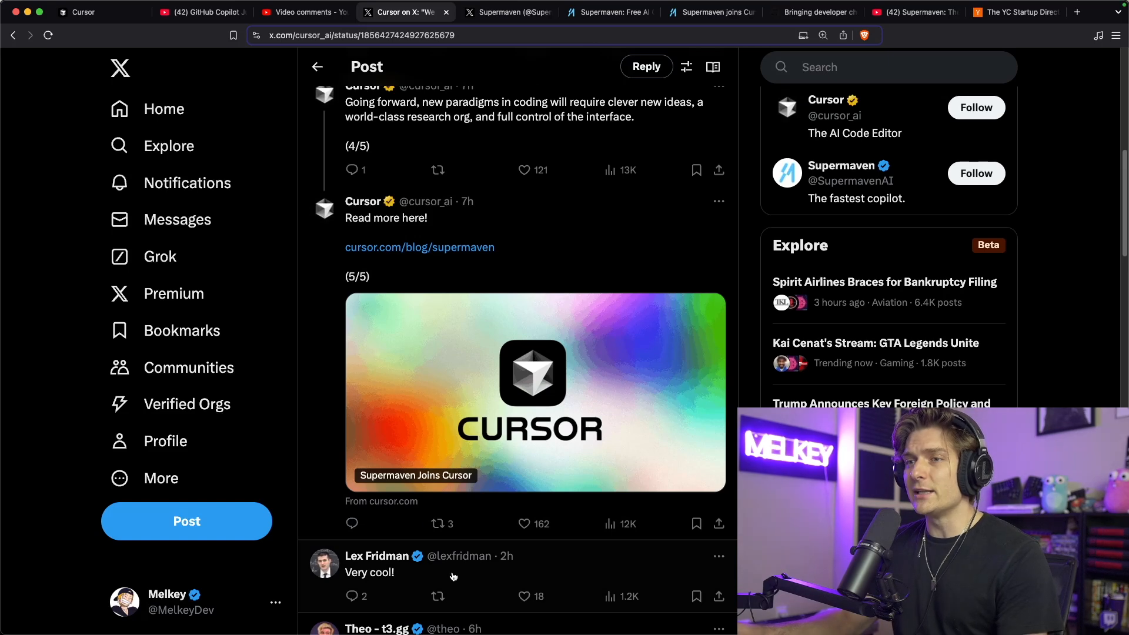
mouse_move(579, 235)
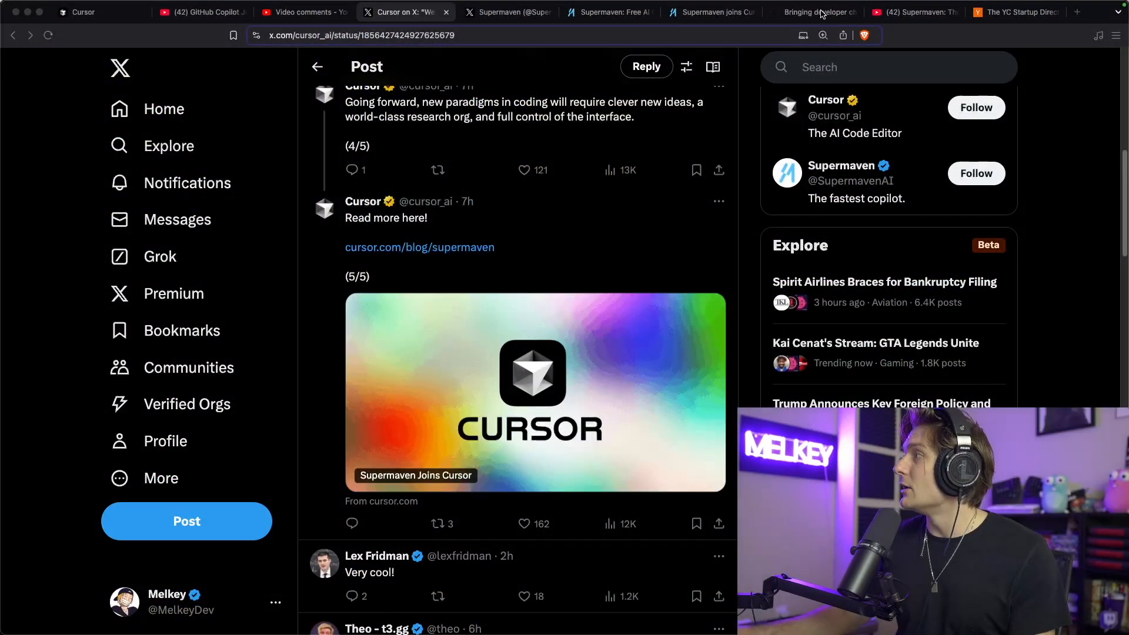
click(813, 12)
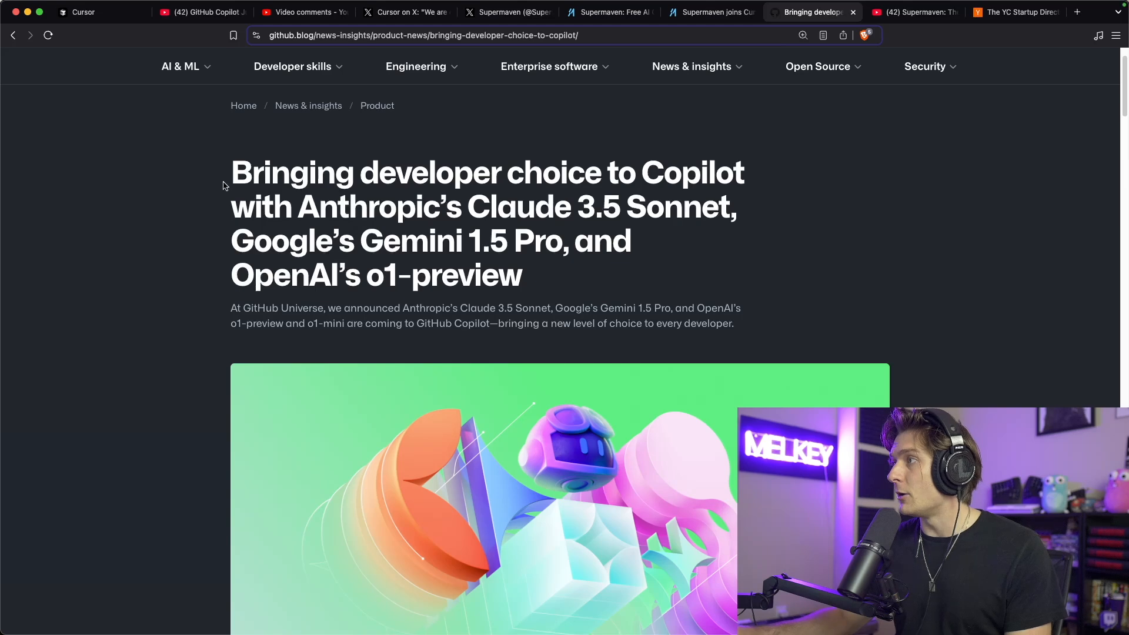